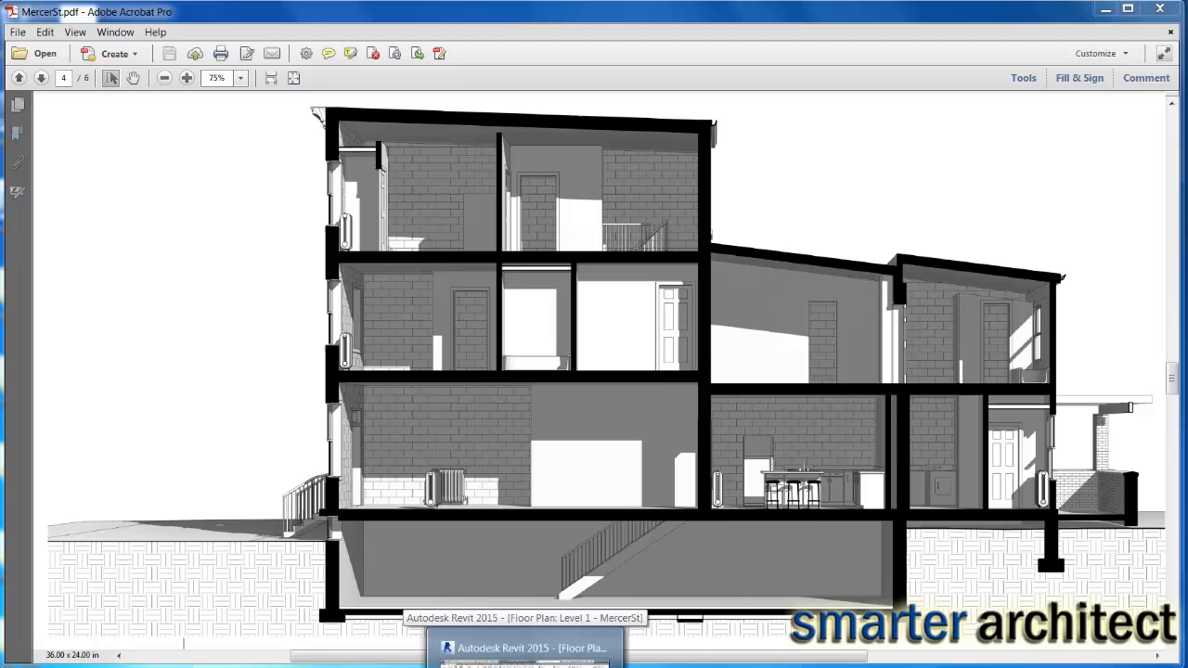
- Switch from Adobe Acrobat to the Autodesk Revit 2015 project via the taskbar
click(523, 648)
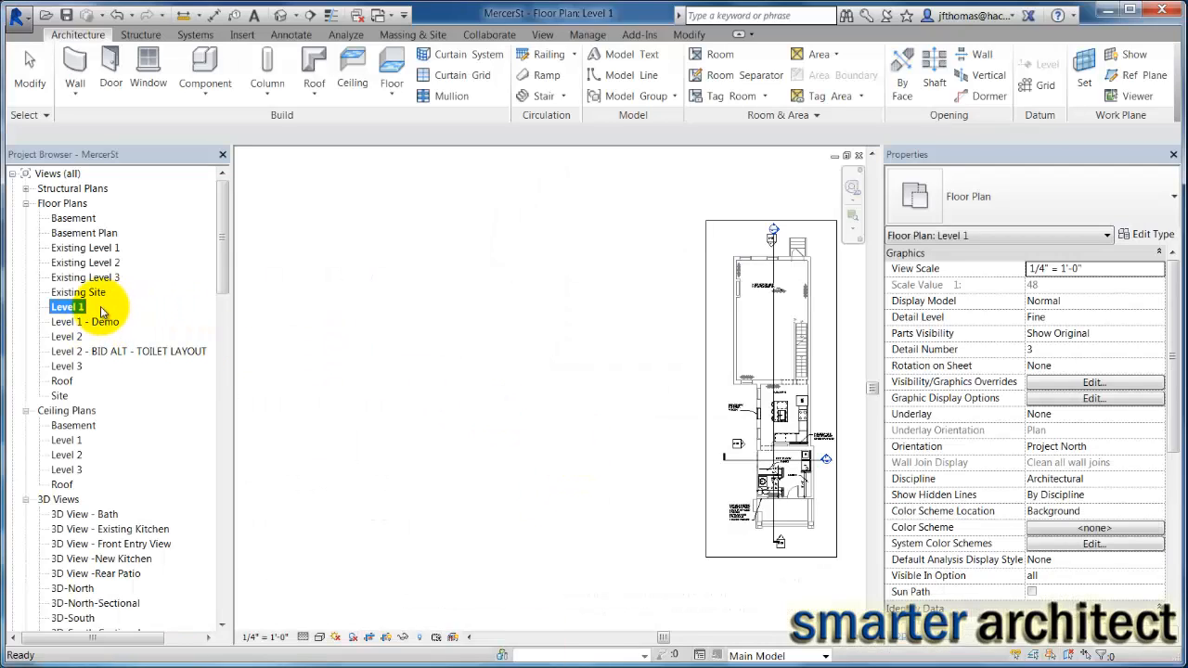
- Duplicate the Level 1 plan as 'Level 1 Copy 1', then pan it and select its crop region
right_click(68, 306)
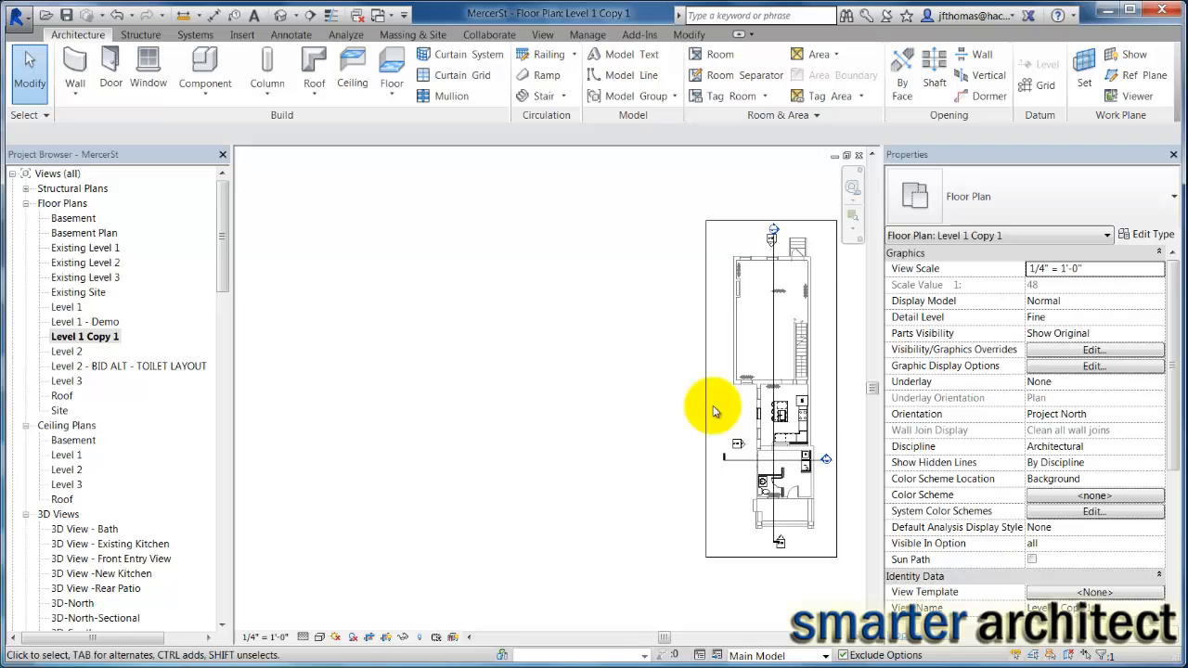
drag(714, 408, 566, 408)
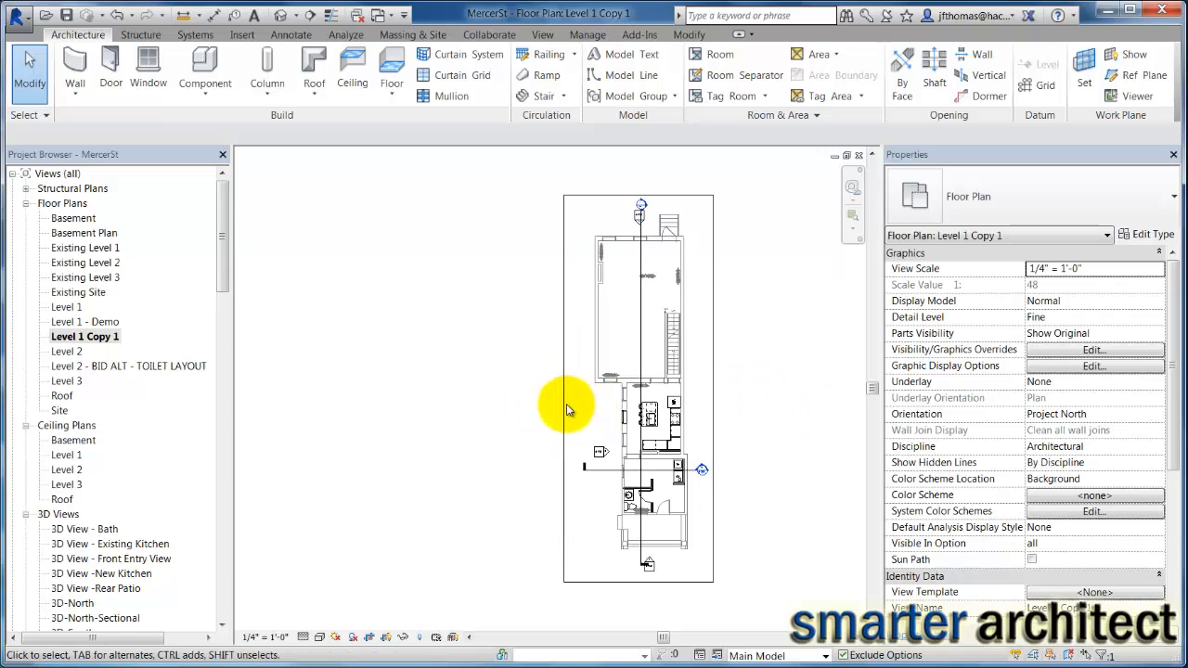
click(563, 388)
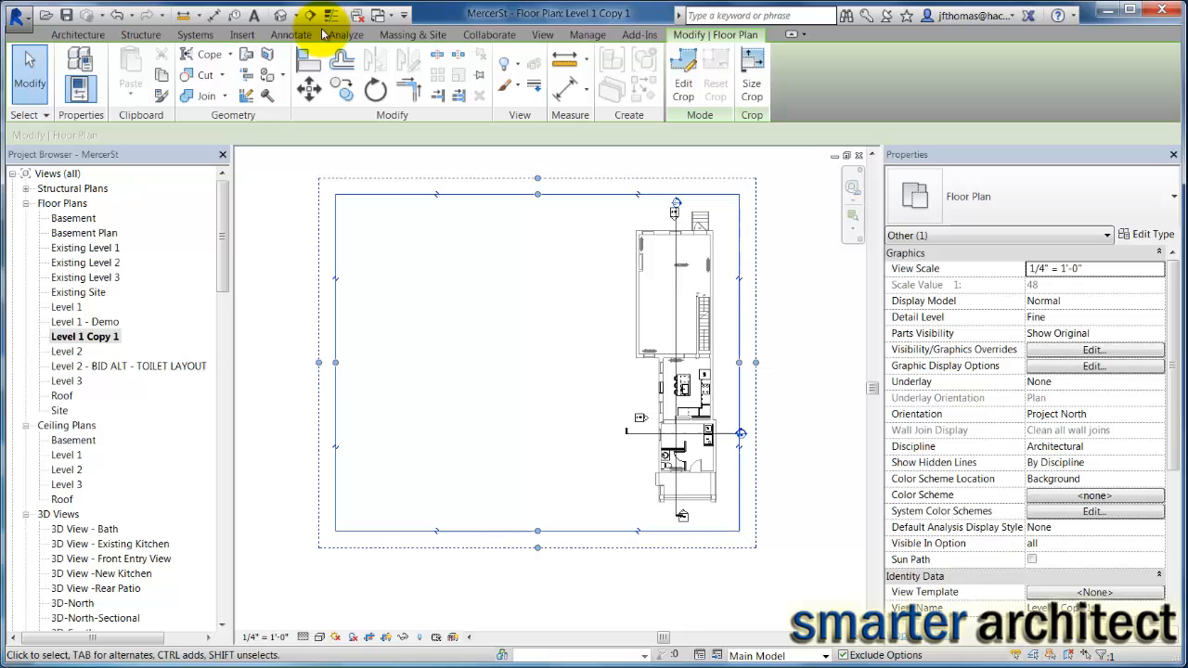
mouse_move(280, 15)
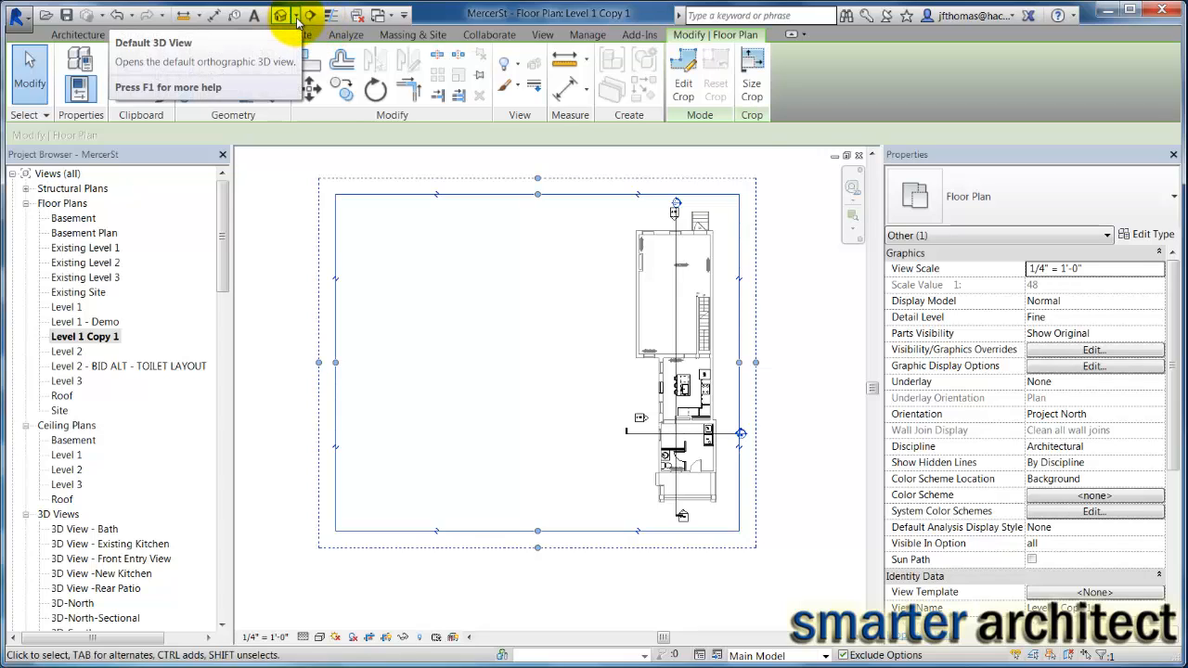
- Start the Camera tool from the Default 3D View dropdown
click(297, 16)
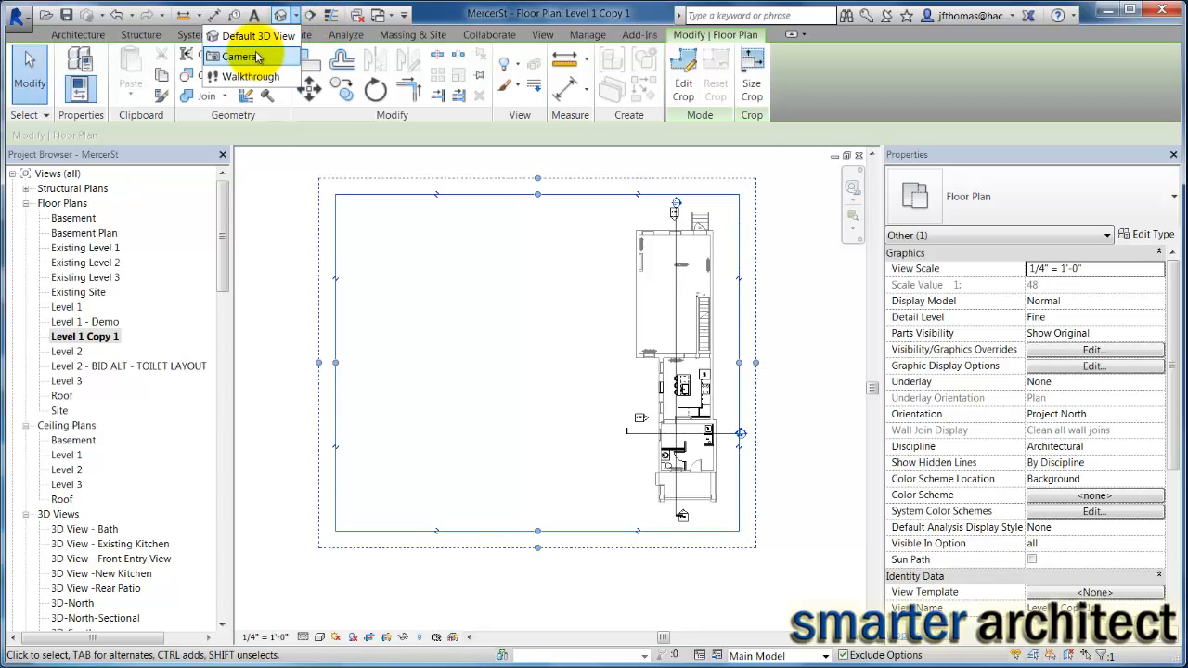
click(240, 57)
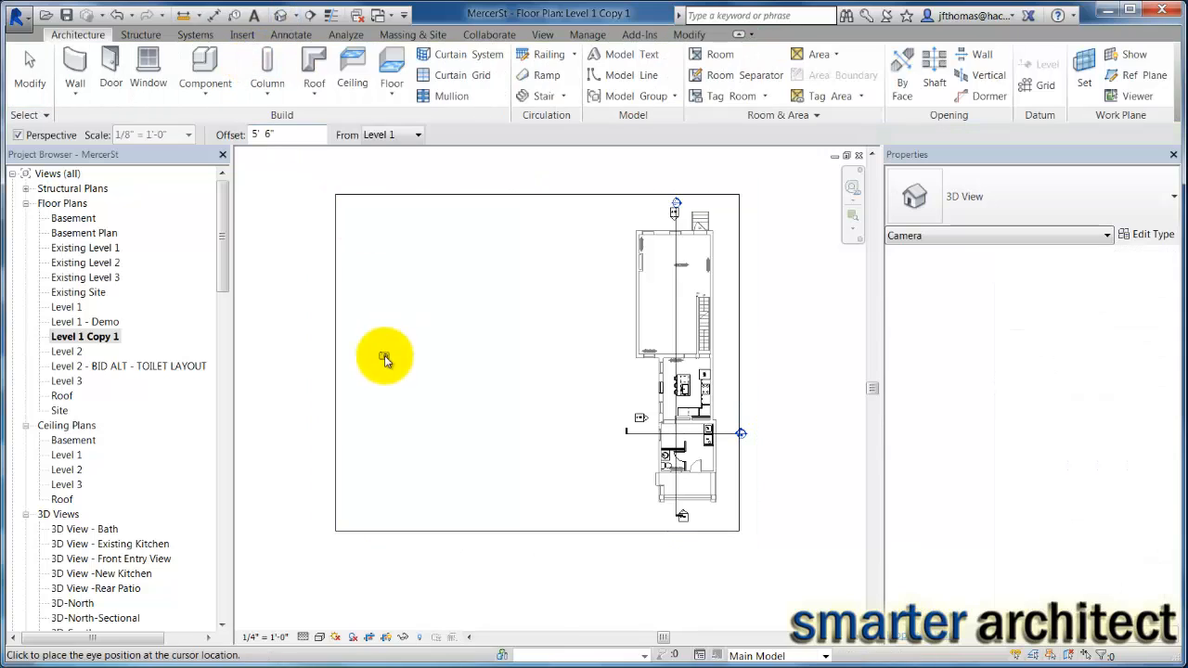
mouse_move(355, 373)
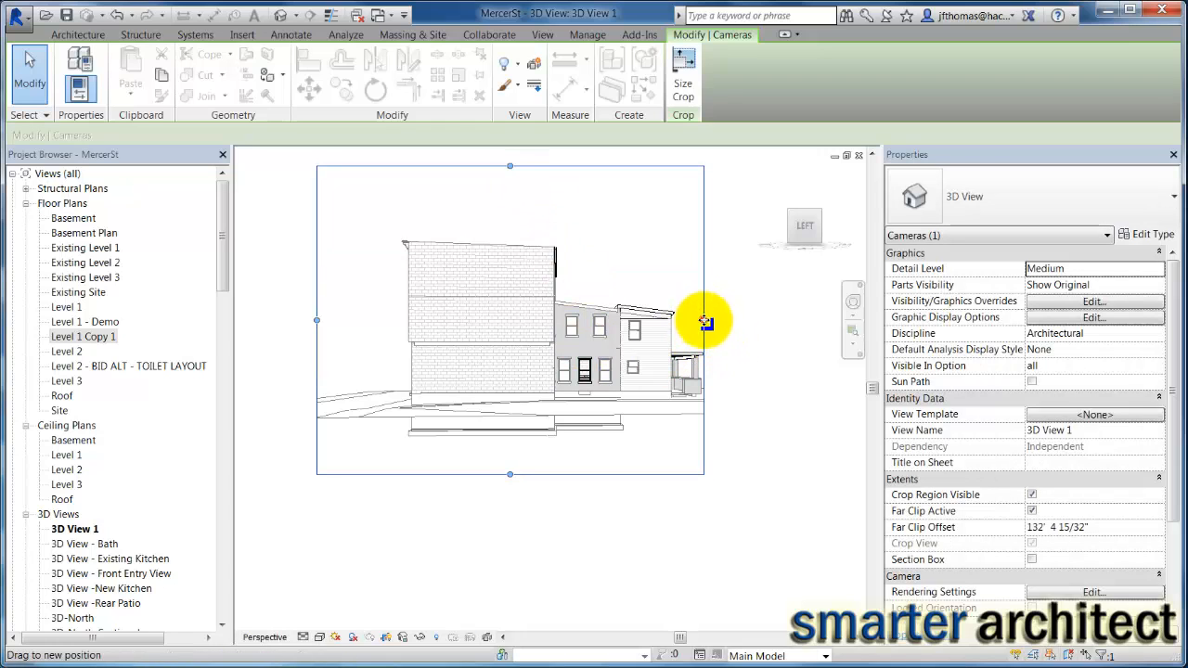
- Widen 3D View 1's crop frame and check Section Box in Properties
drag(705, 321, 764, 320)
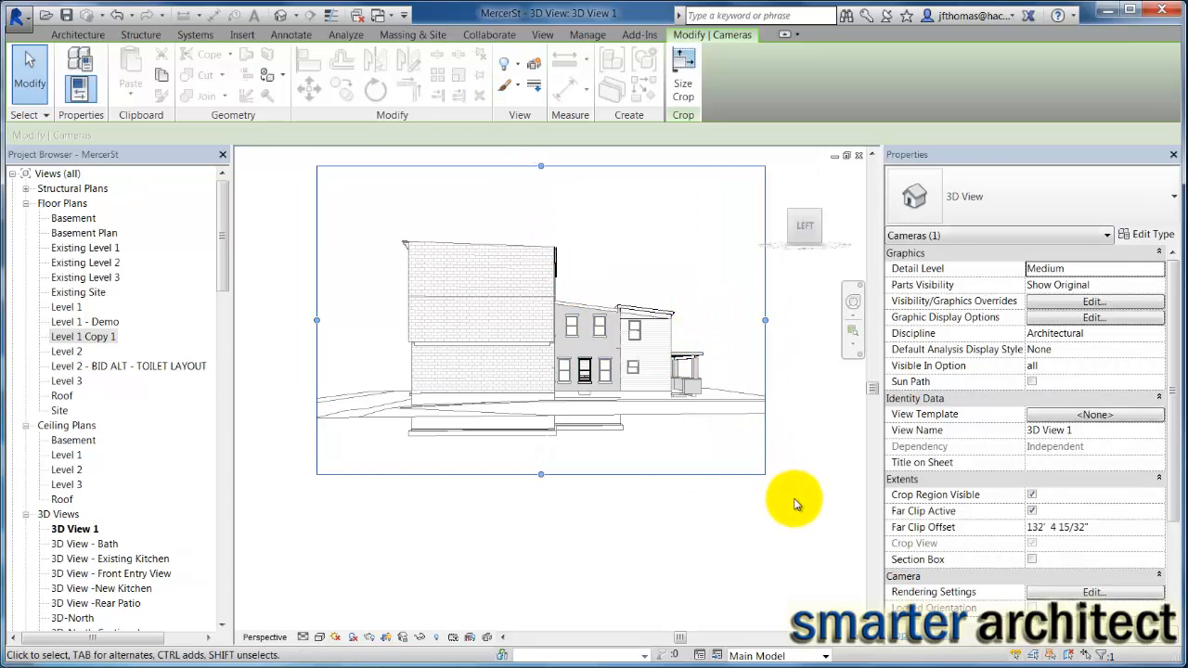
mouse_move(979, 414)
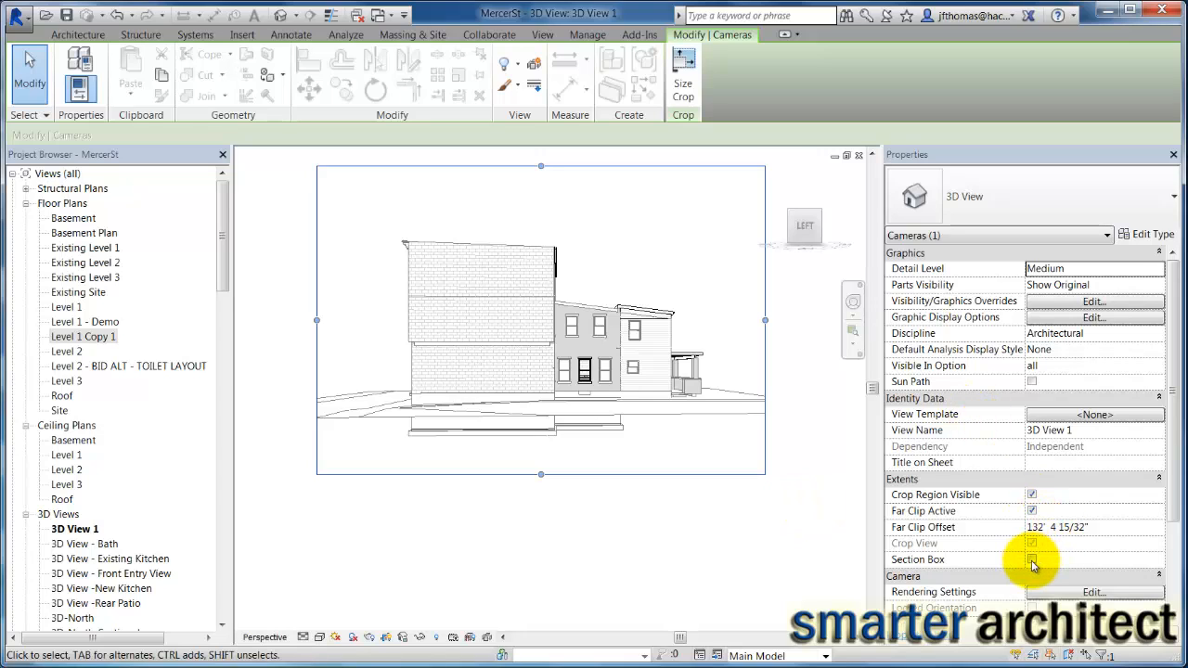
click(1032, 559)
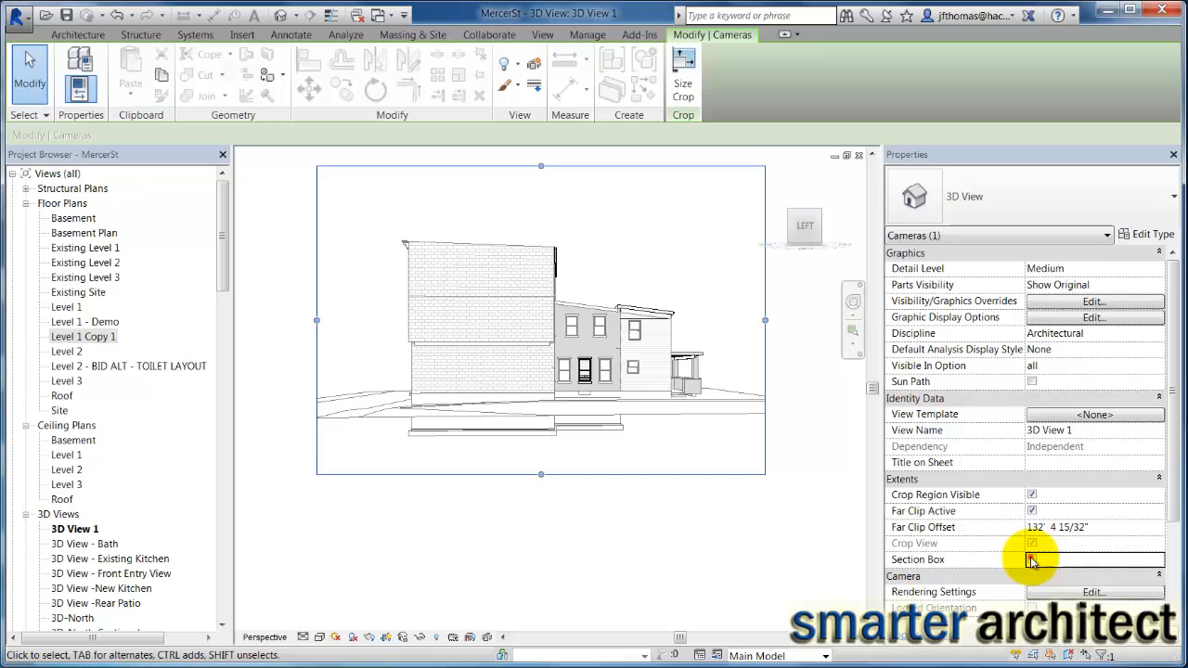
click(1031, 560)
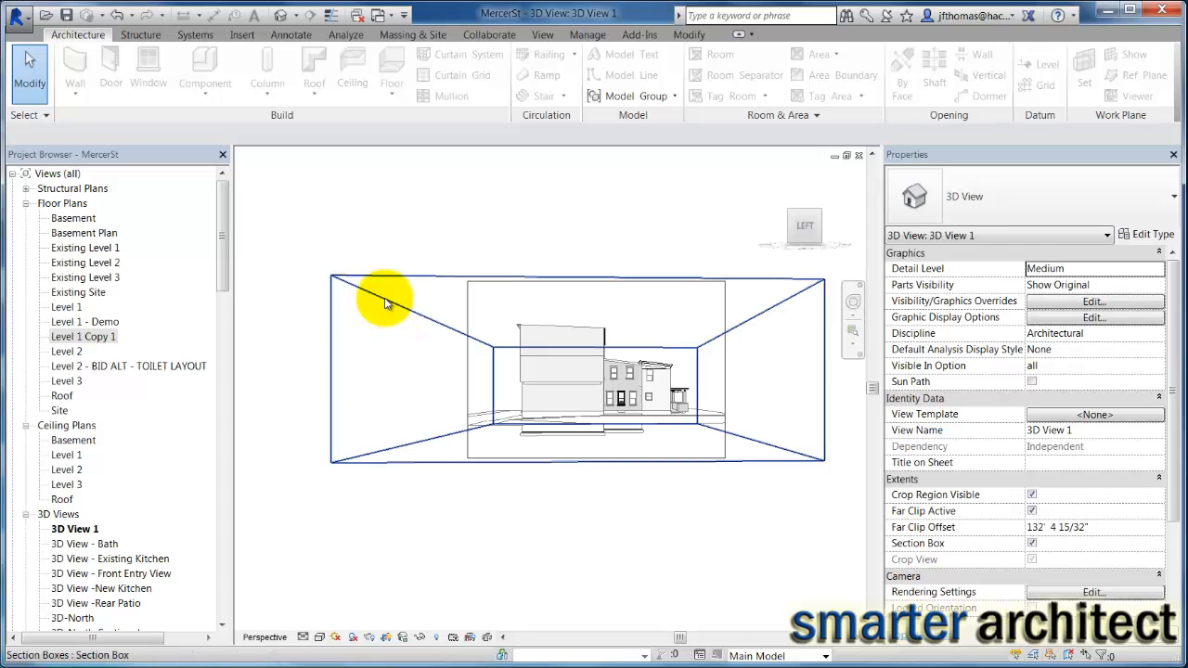
mouse_move(388, 304)
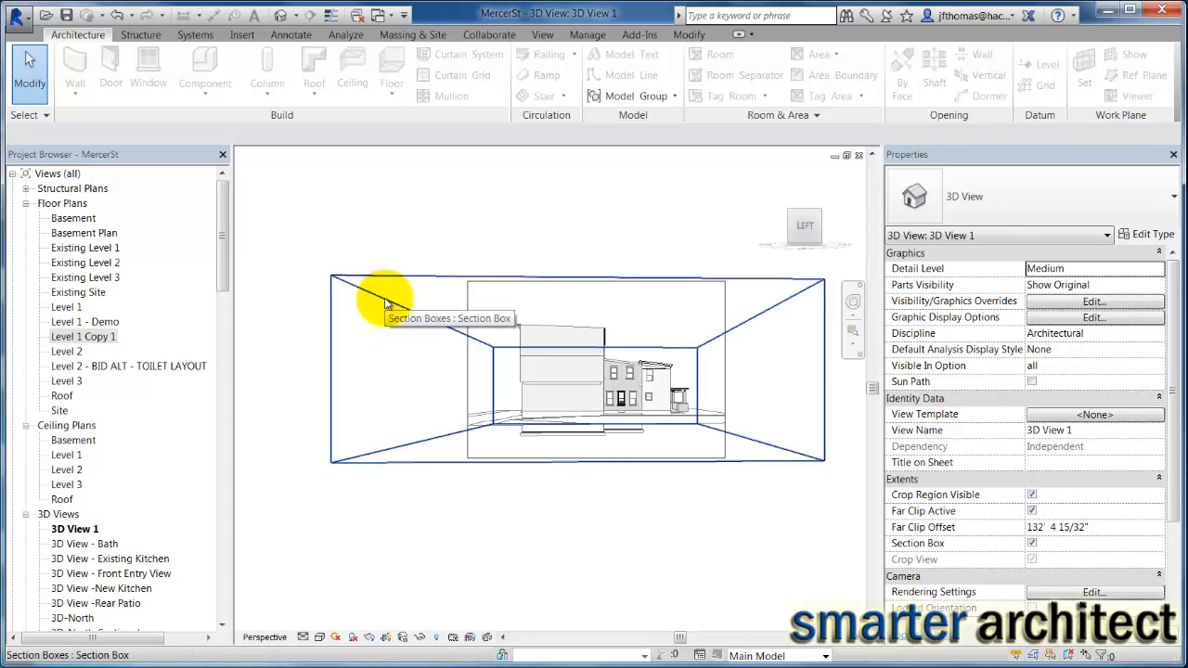
- Select 3D View 1's section box so its grips can be dragged inward
click(388, 304)
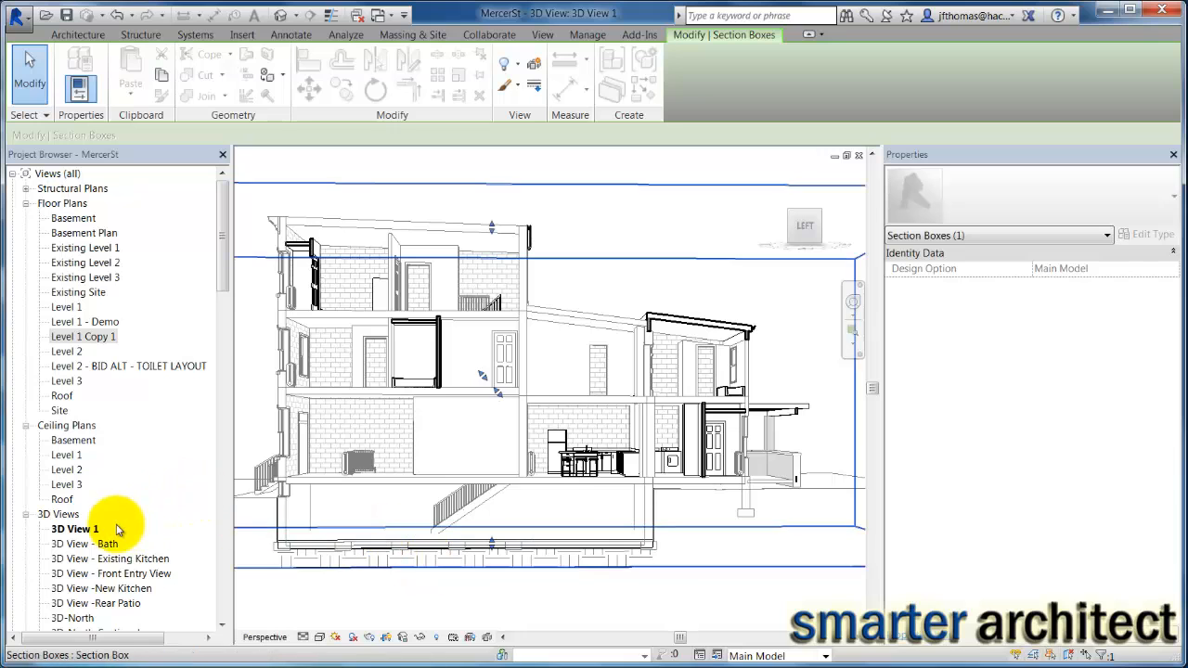
- Rename 3D View 1 to 'Sectional Perspective'
right_click(74, 528)
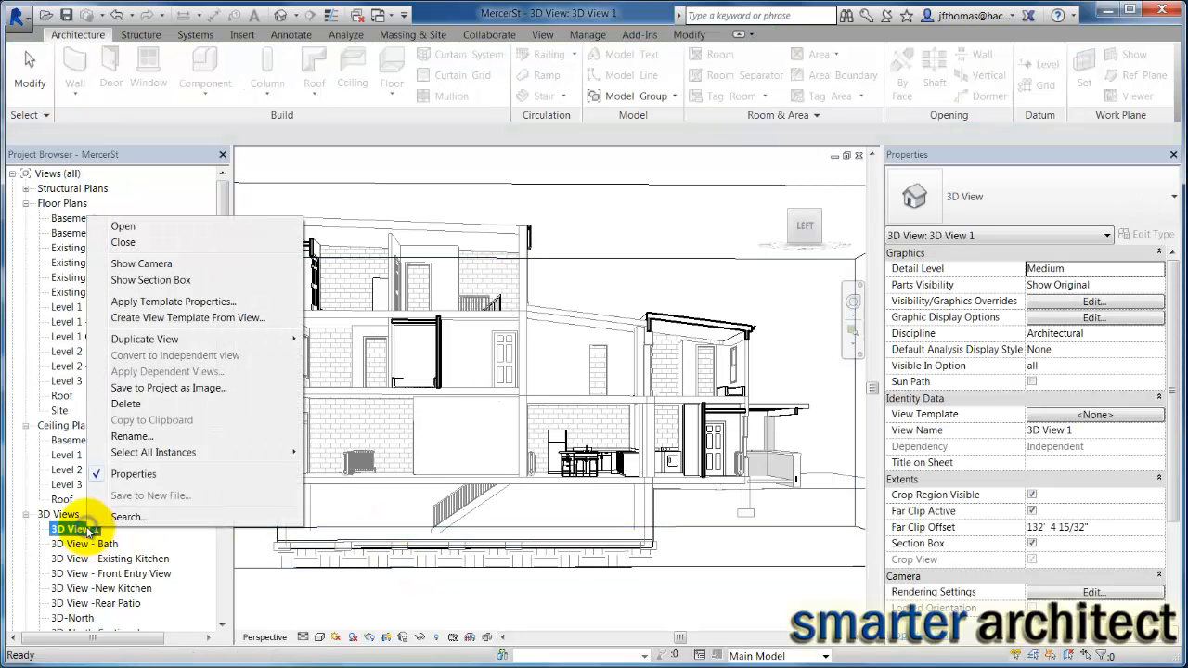
click(132, 436)
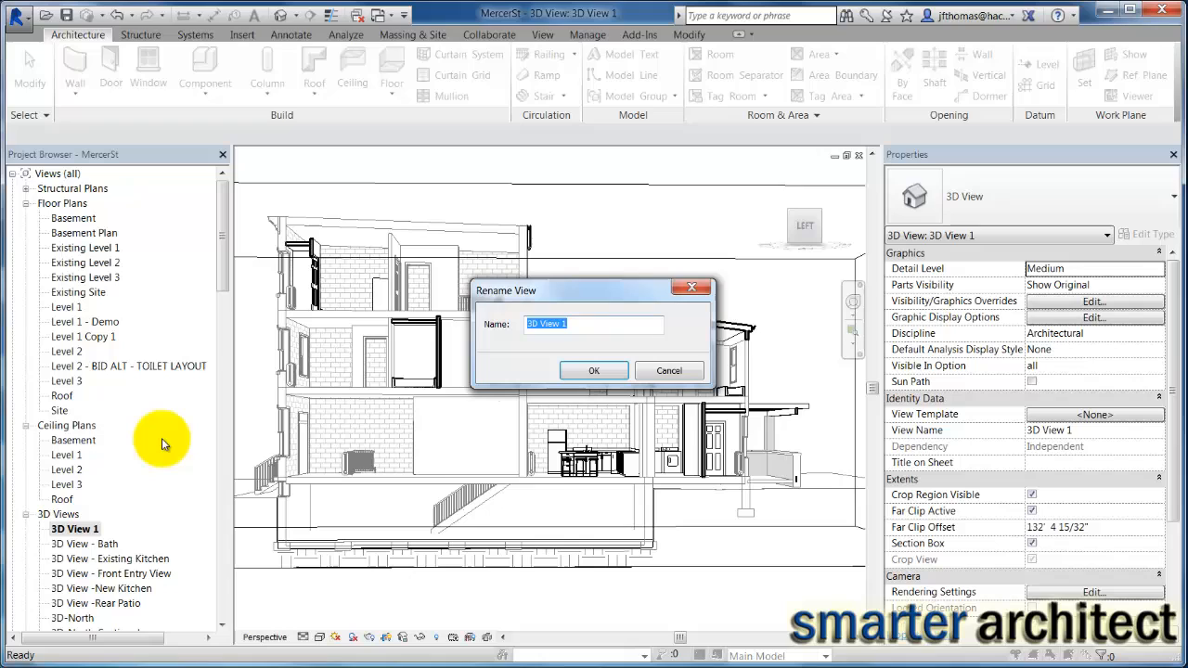
text(Sectional Pers)
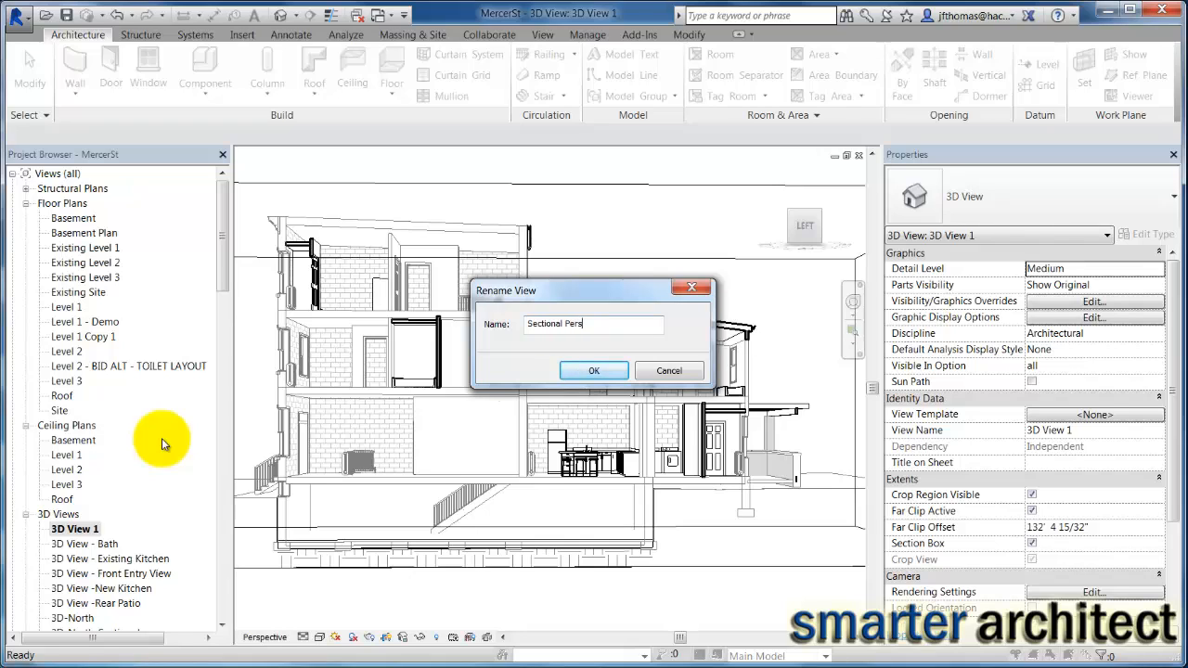
click(594, 370)
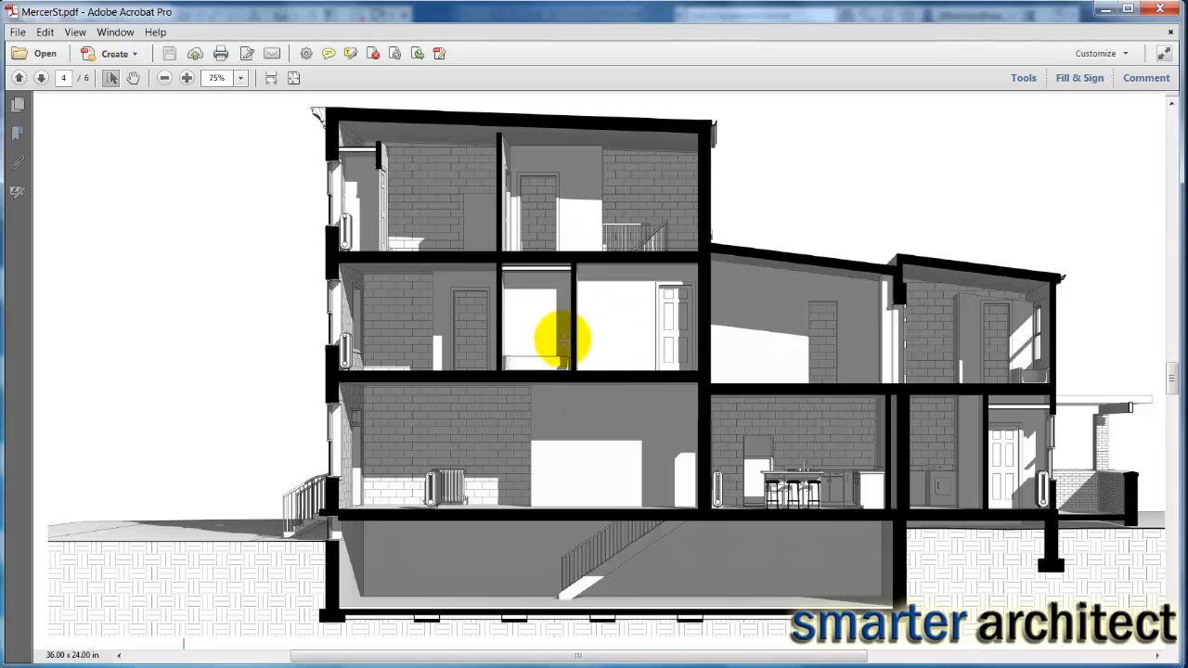
mouse_move(592, 317)
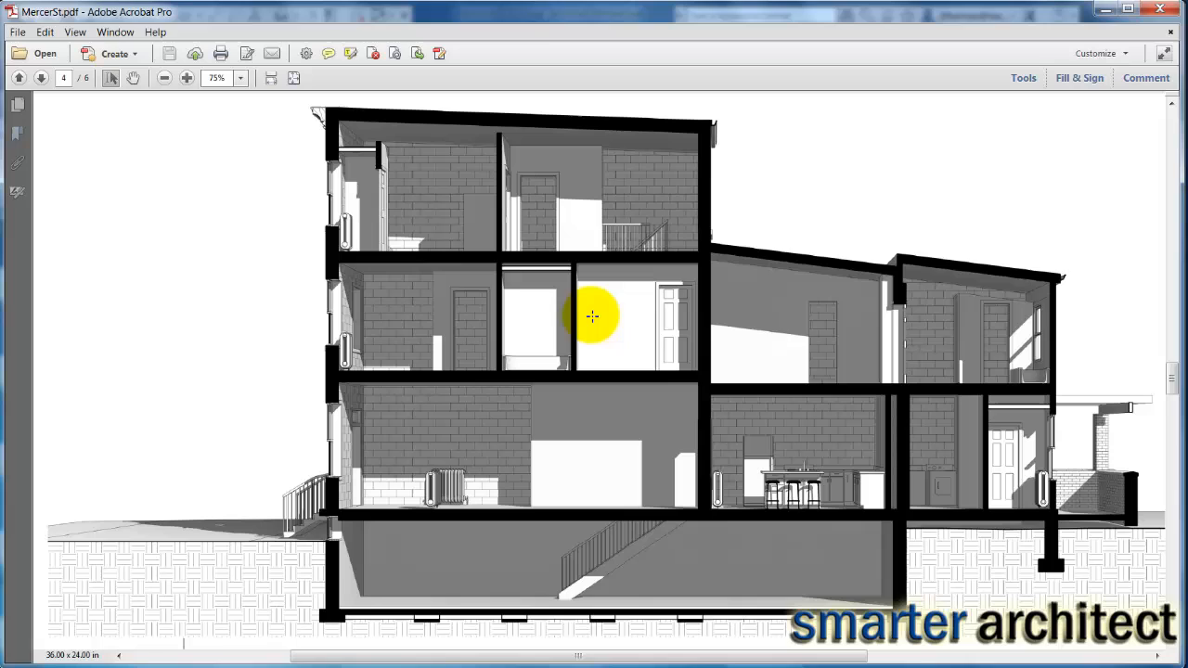
mouse_move(418, 167)
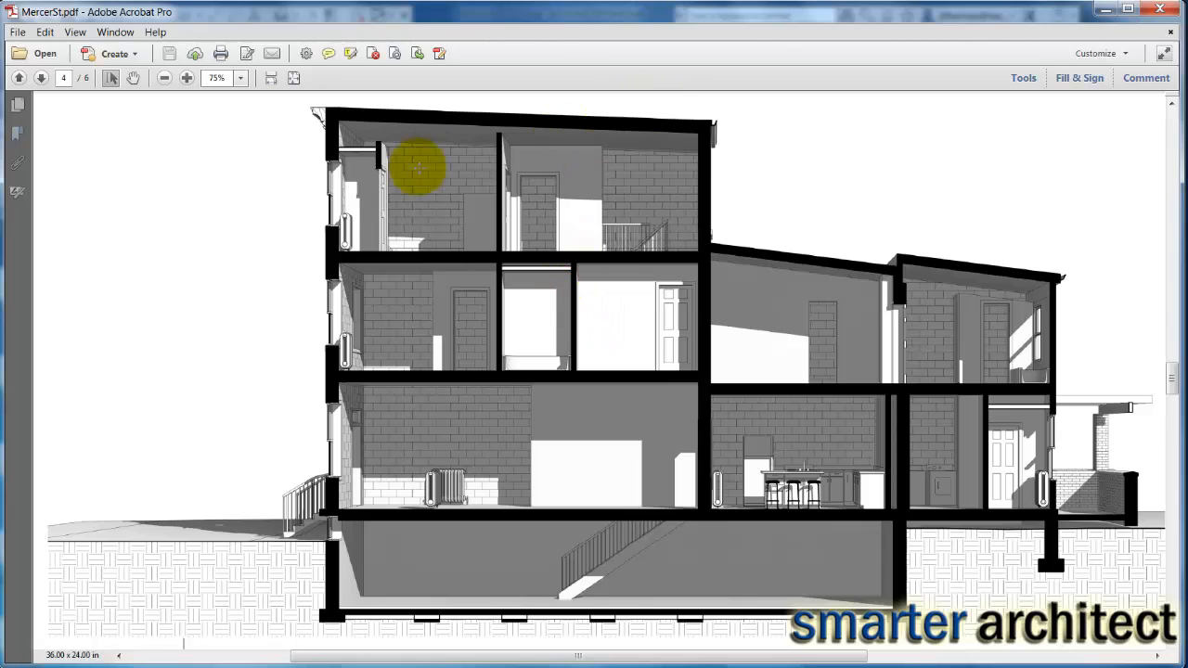
mouse_move(143, 238)
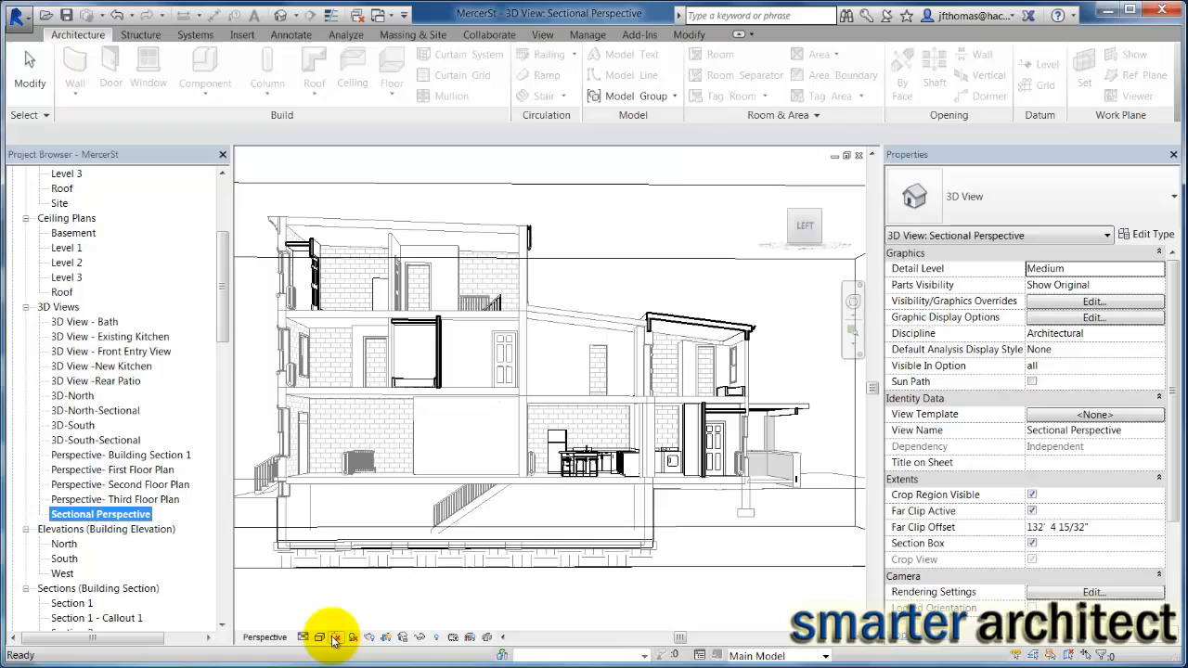
mouse_move(336, 636)
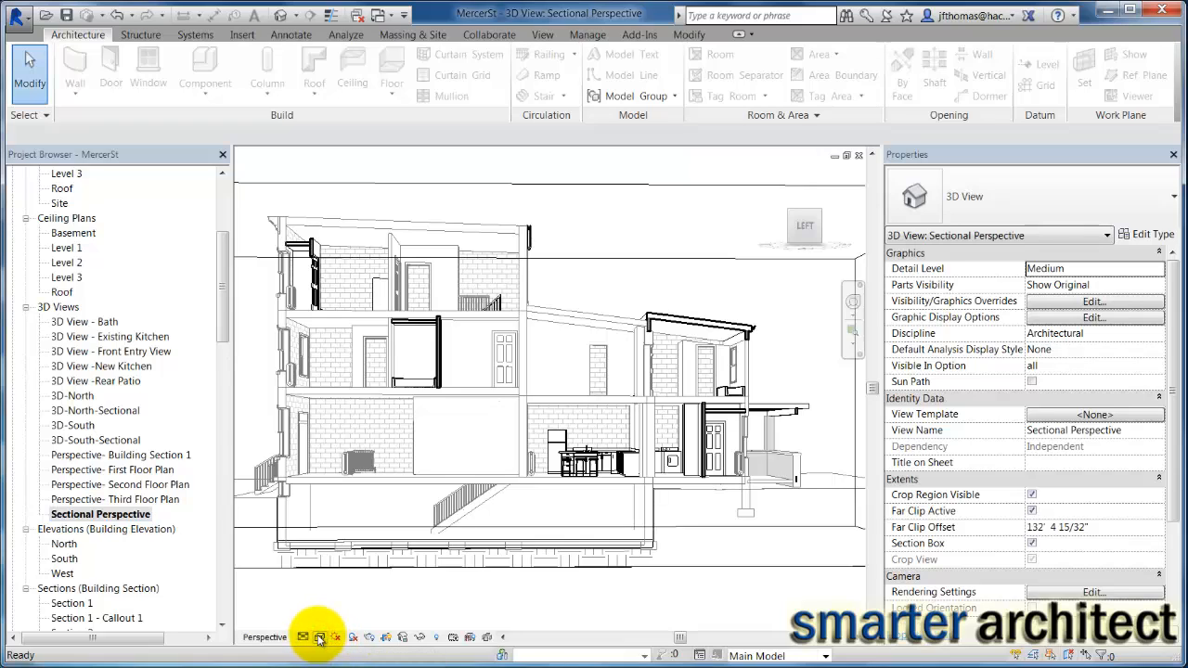
- Open Graphic Display Options and apply ambient shadows
click(319, 638)
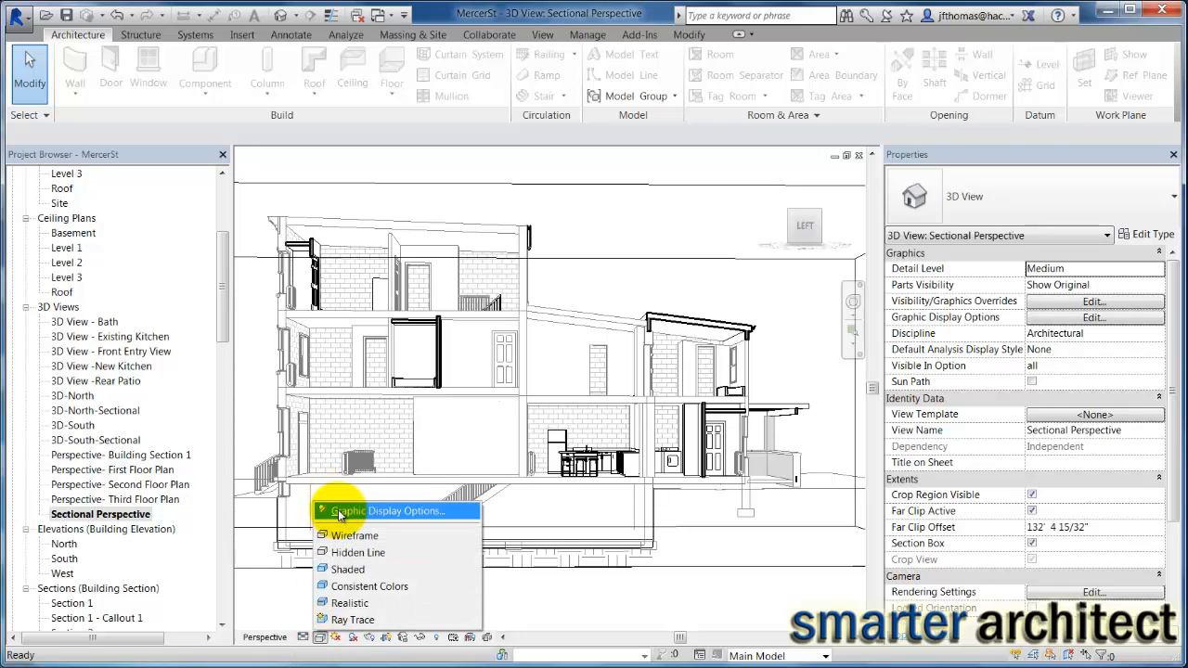
click(389, 511)
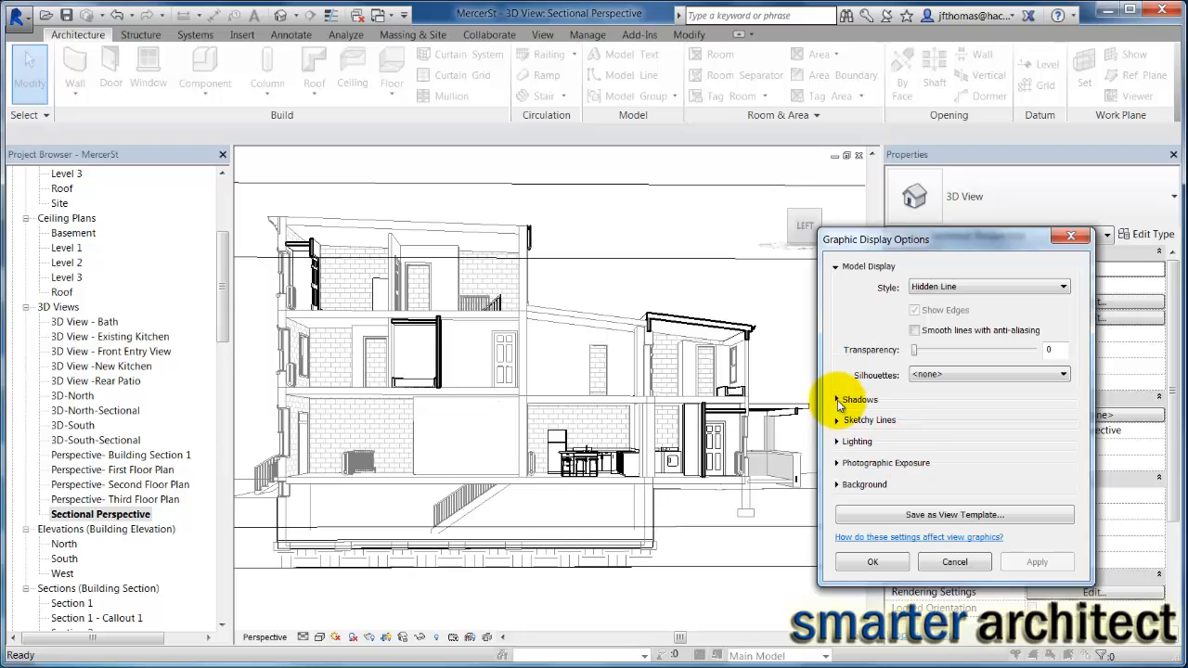
click(836, 399)
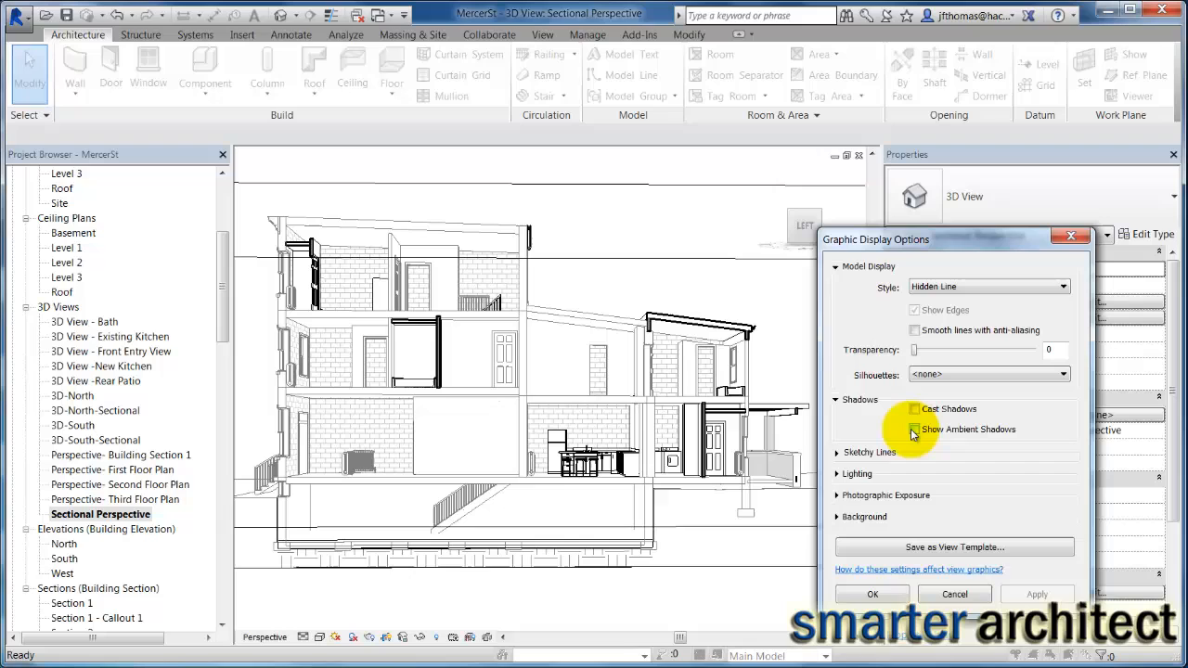
click(913, 429)
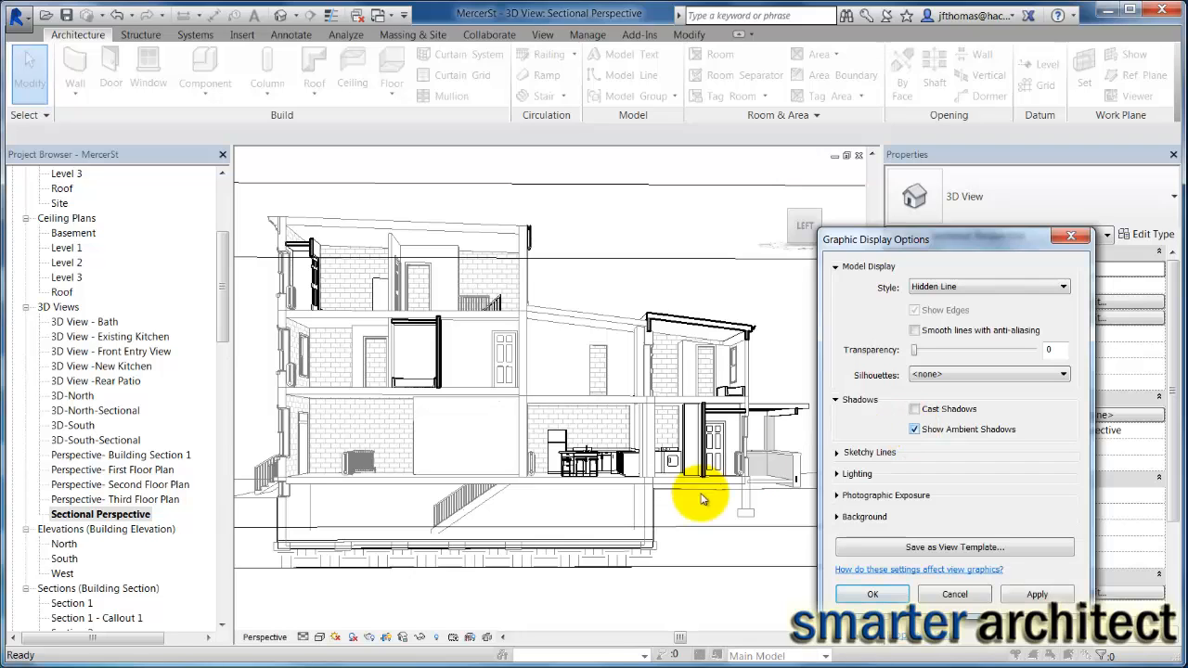
click(1035, 594)
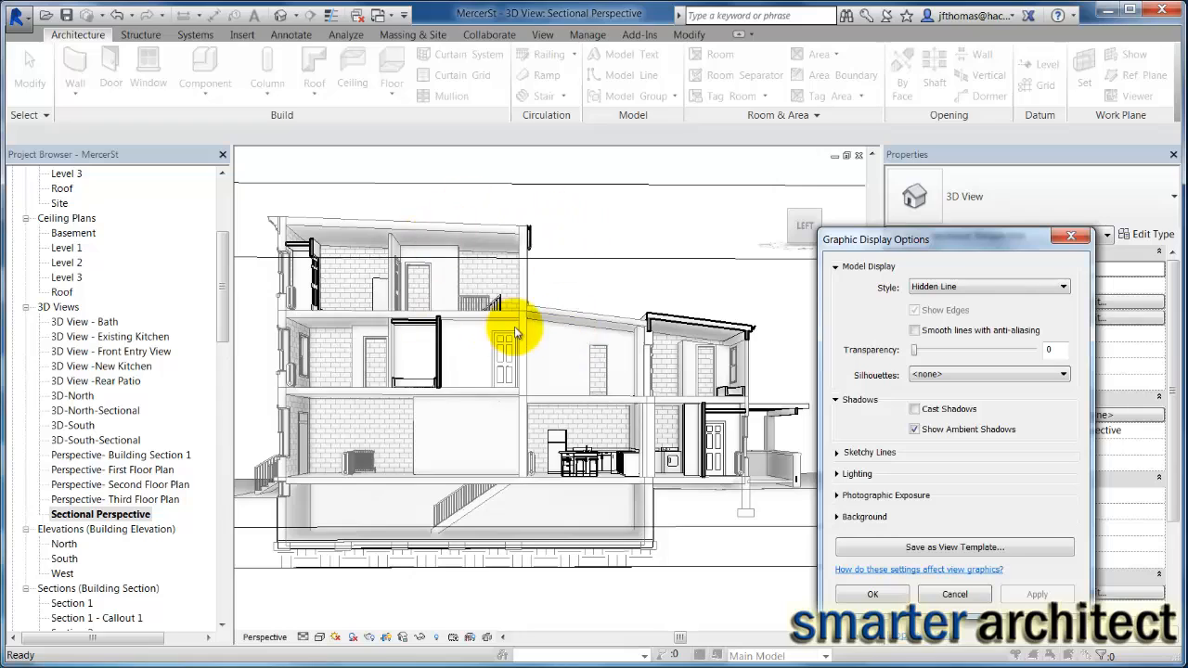
mouse_move(751, 407)
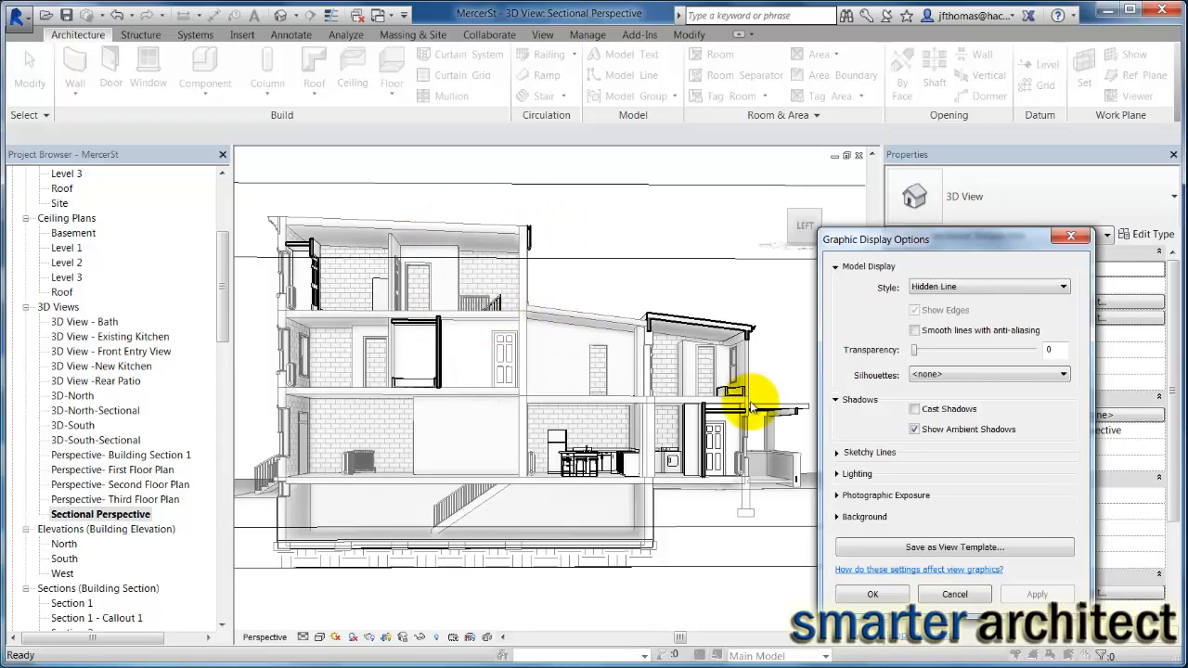
- Turn on Cast Shadows, apply it, and confirm the dialog
click(914, 410)
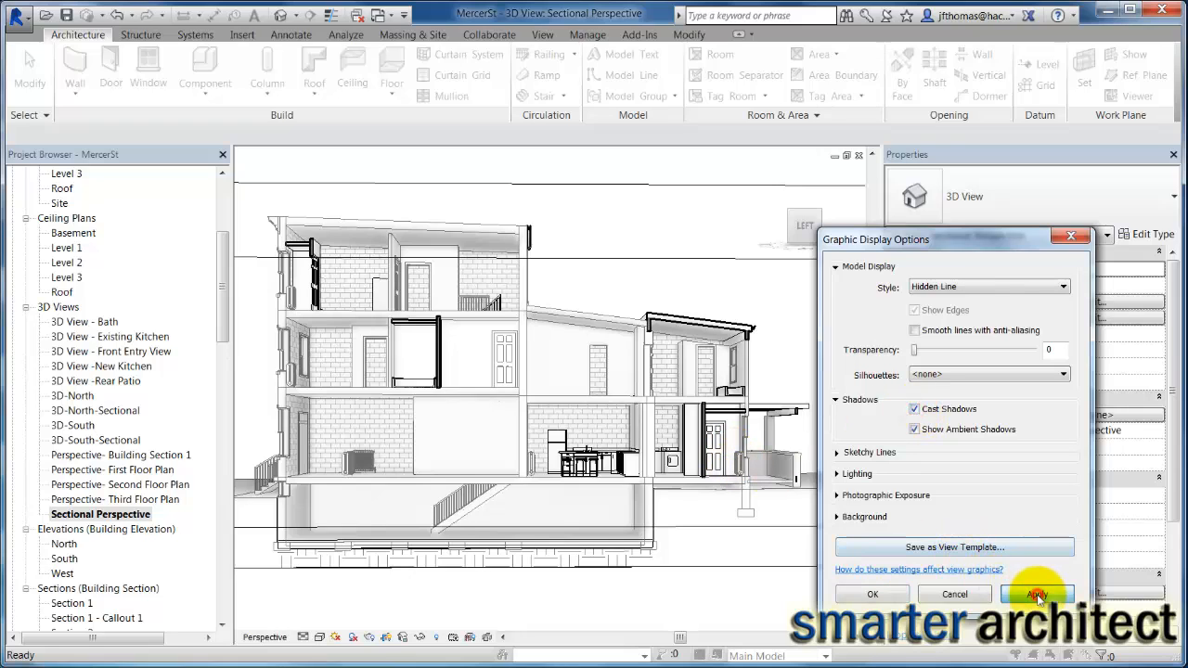
click(1036, 594)
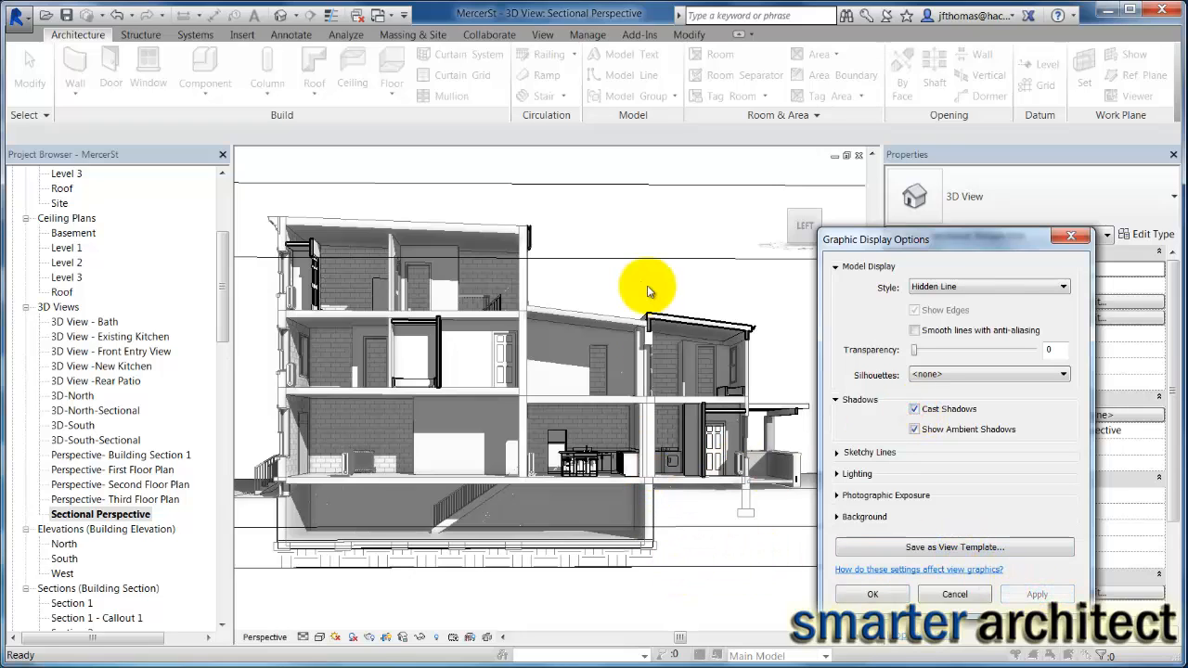
click(914, 408)
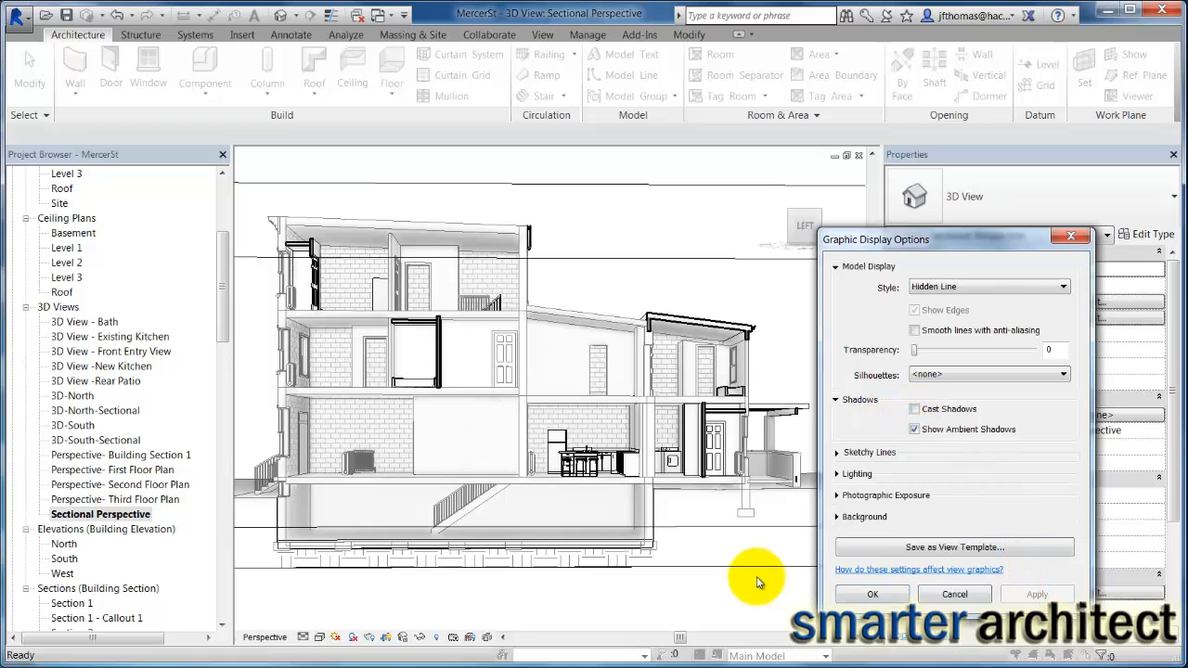
click(914, 410)
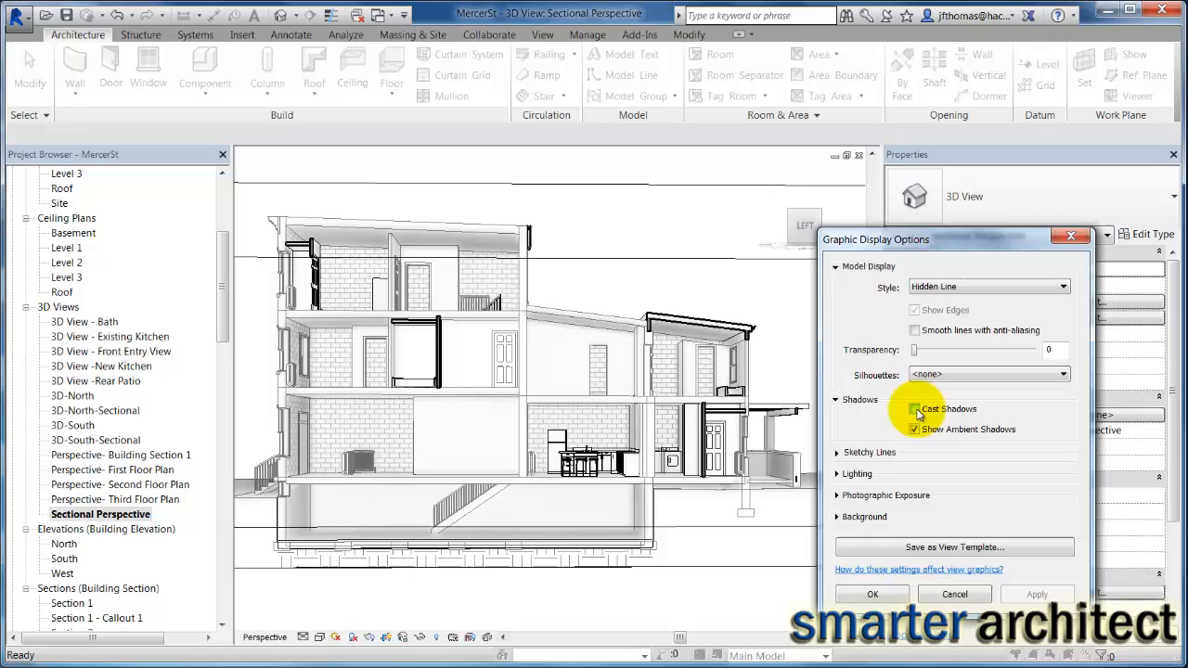
click(914, 408)
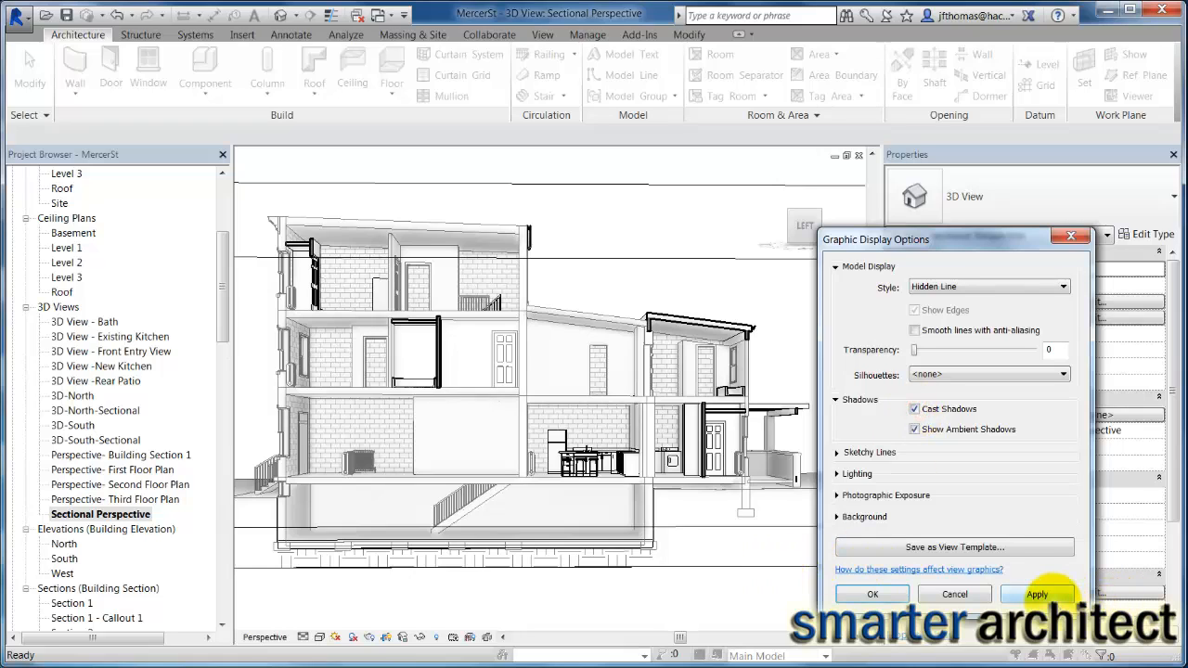
click(1036, 594)
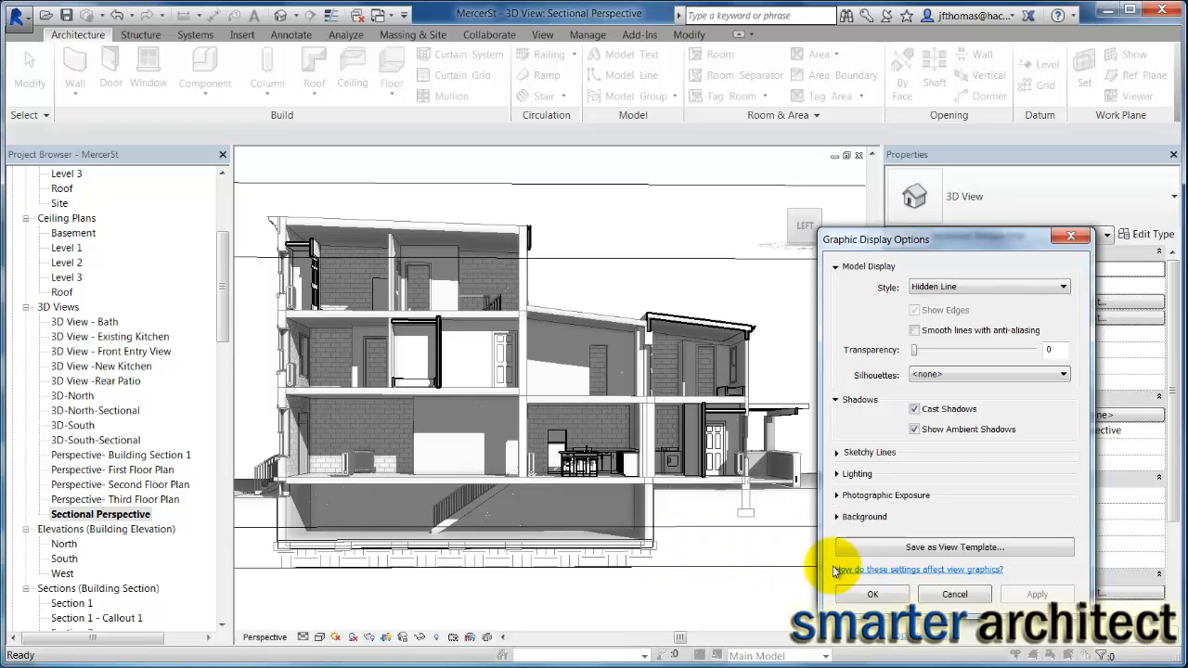
click(871, 594)
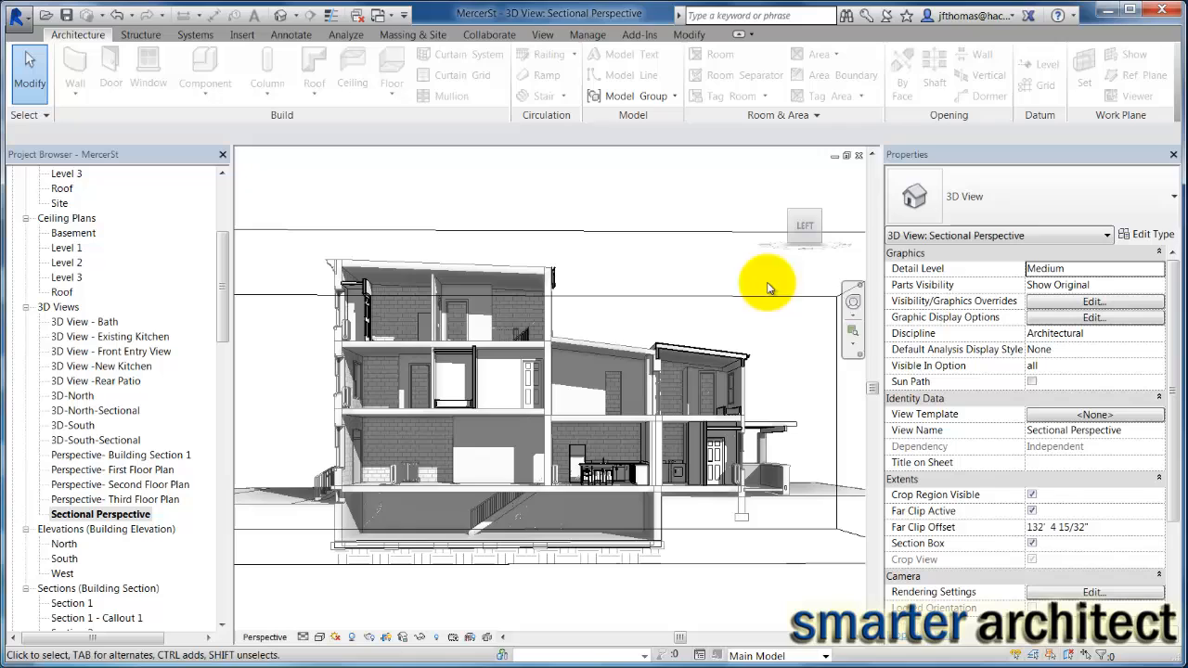
mouse_move(1088, 405)
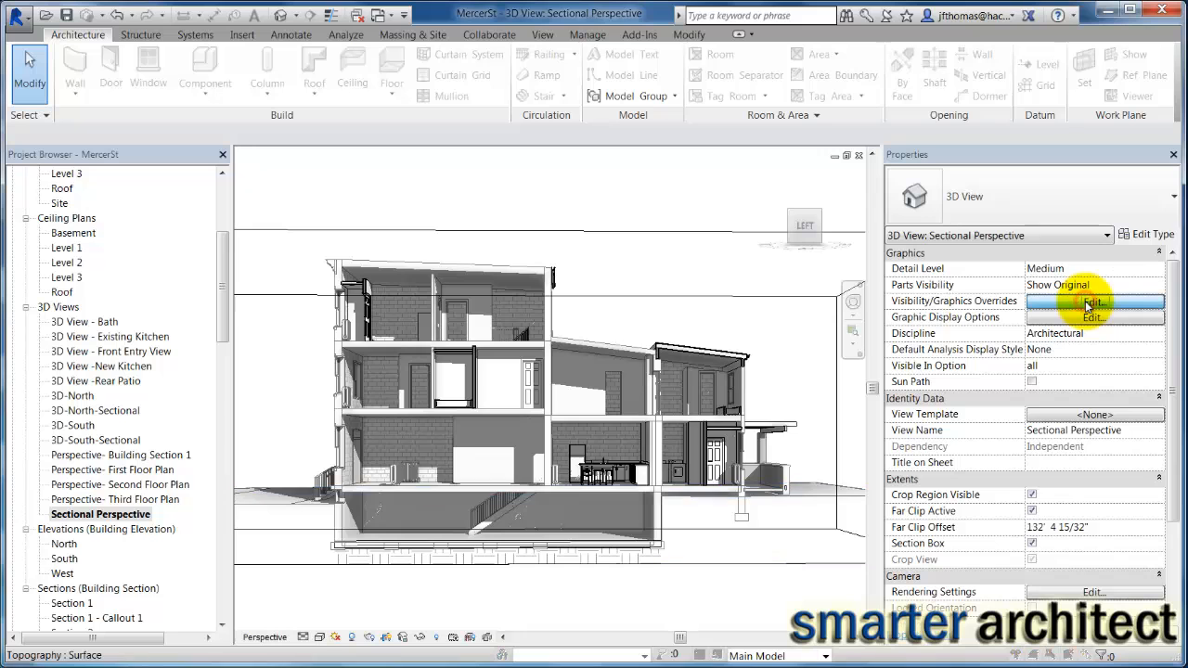
- Override the Walls cut pattern to black Solid fill and apply
click(1093, 303)
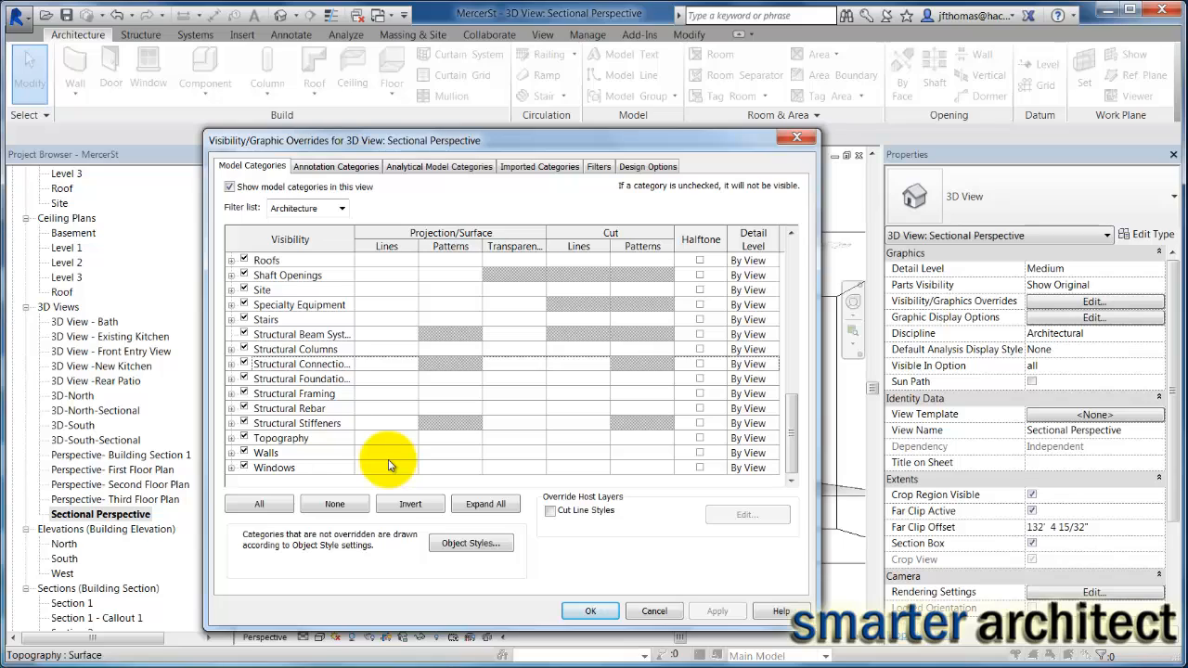
mouse_move(430, 461)
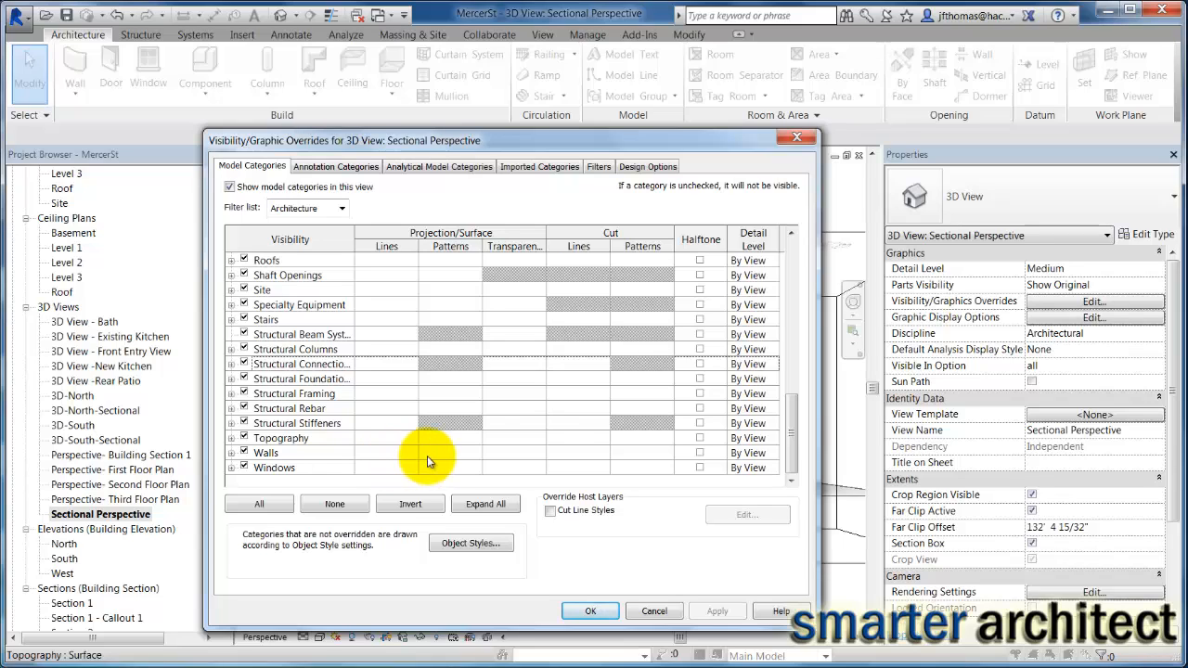
mouse_move(636, 442)
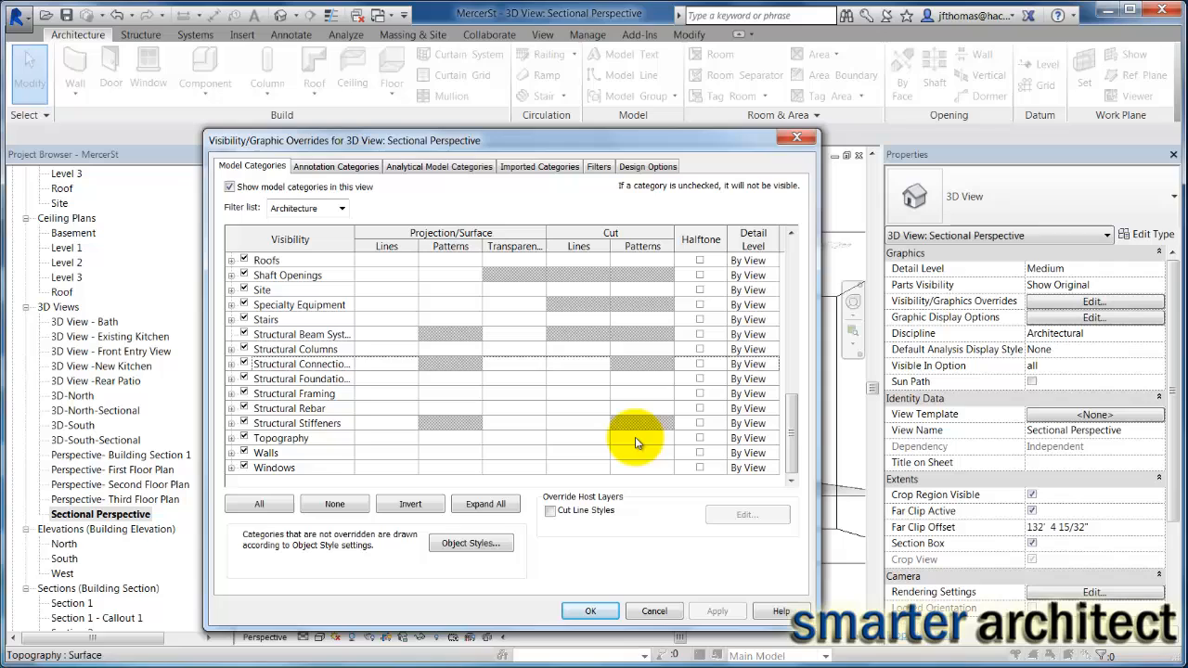
mouse_move(641, 351)
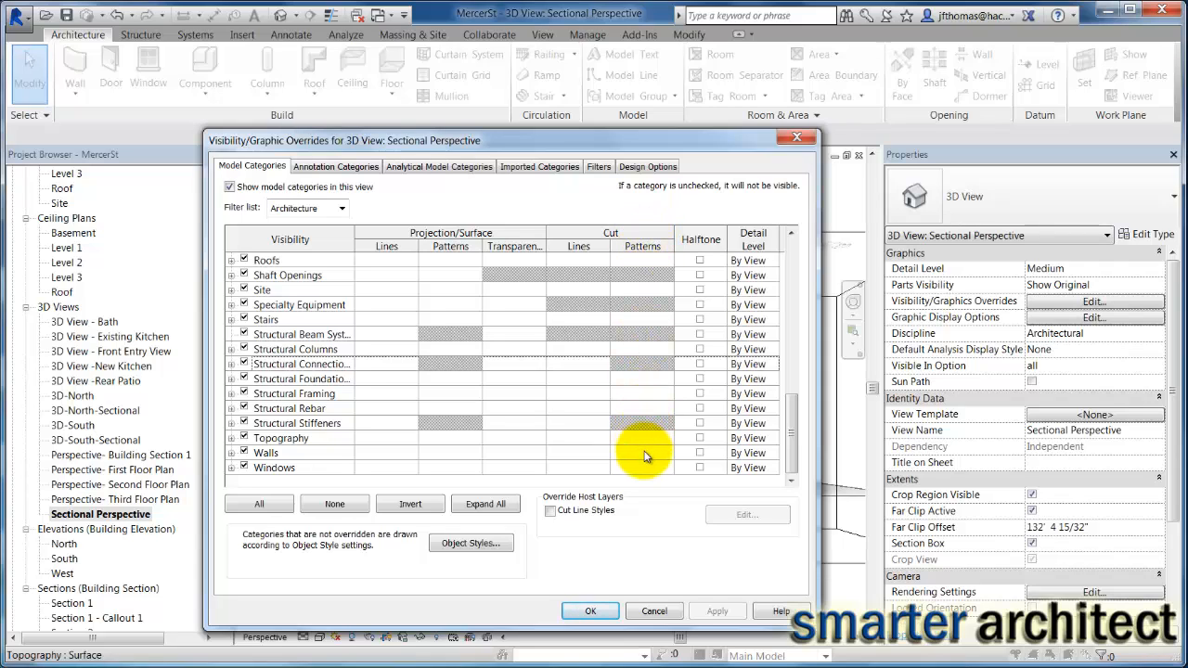
click(642, 453)
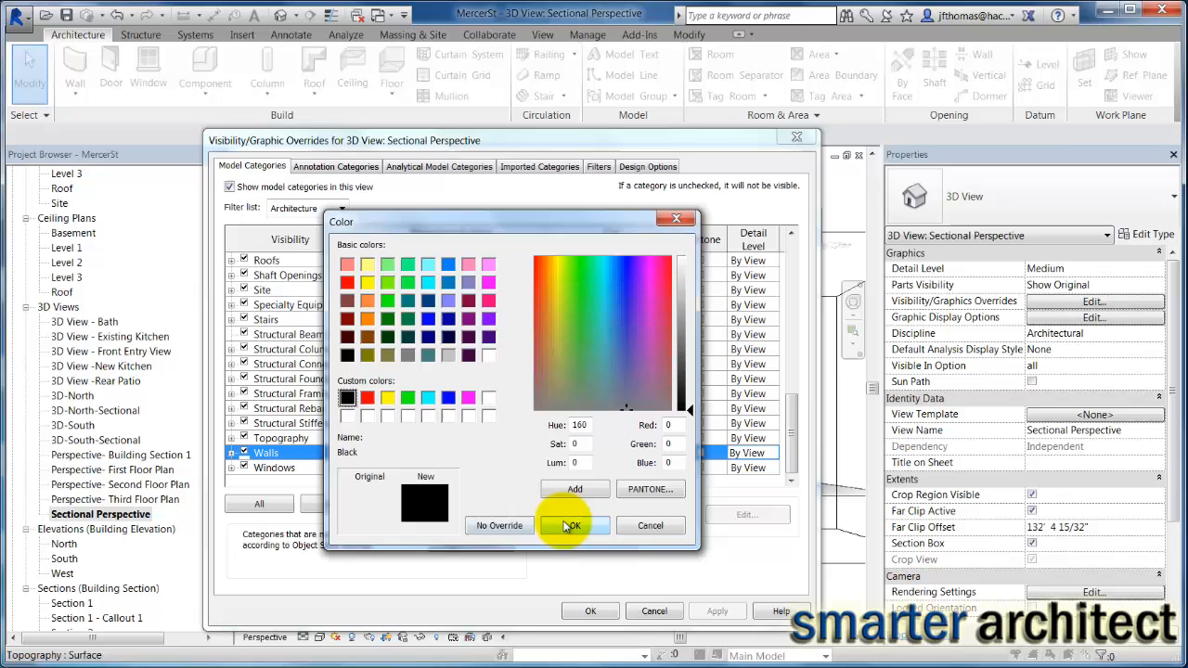
click(571, 525)
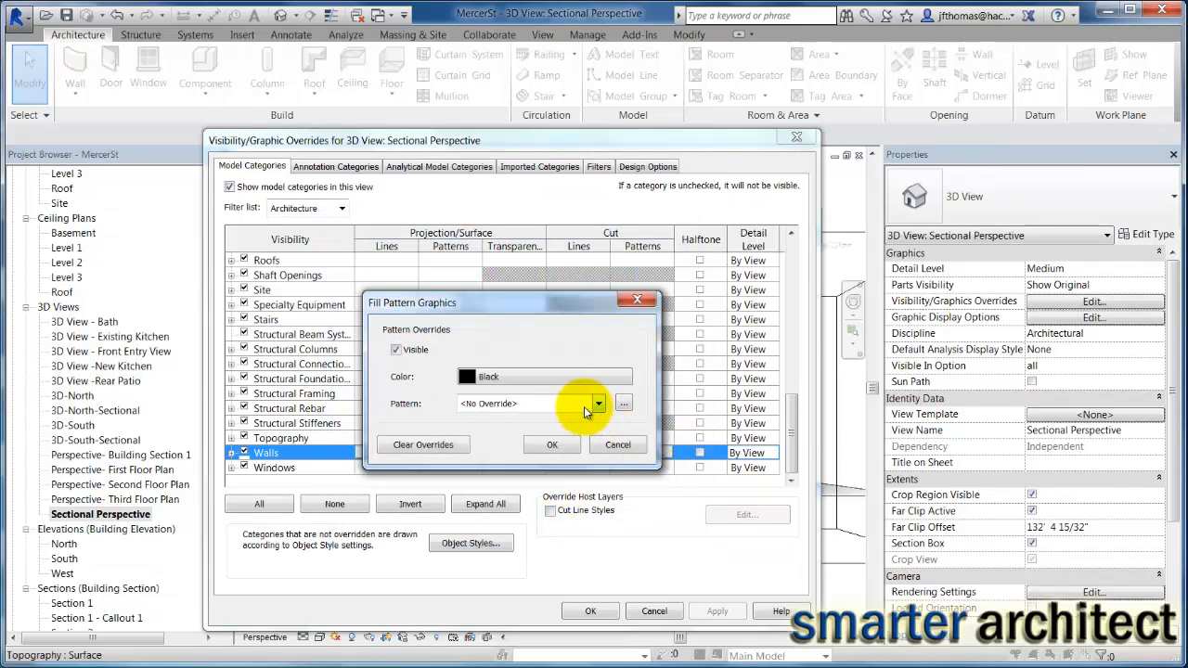
click(598, 403)
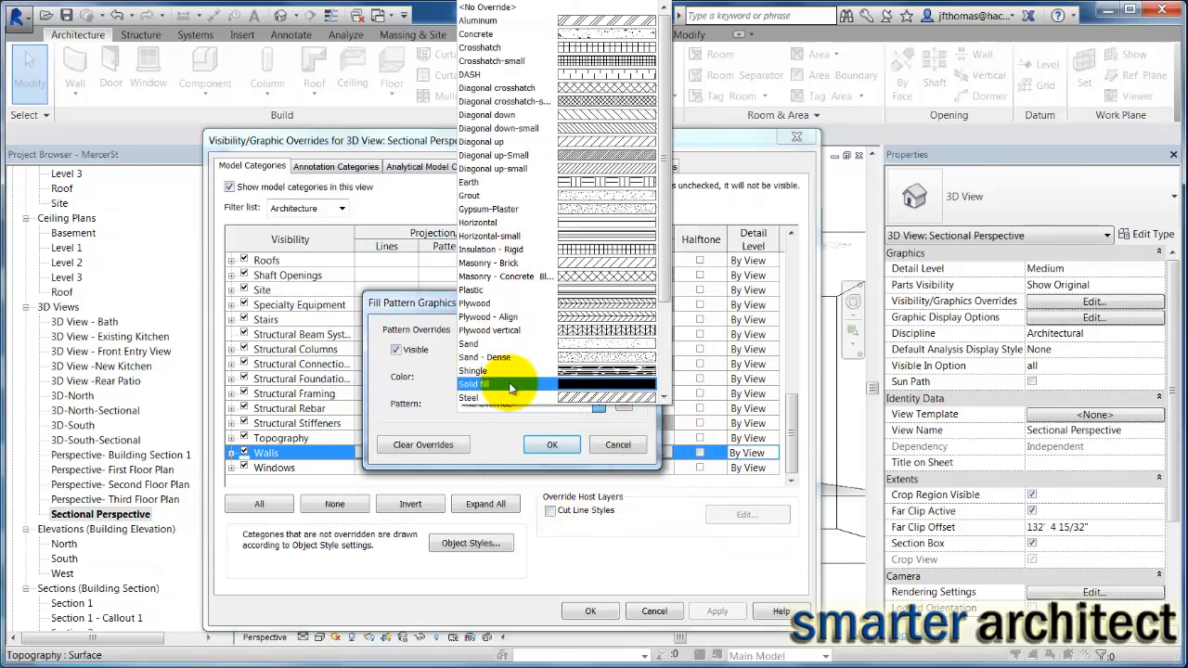
click(506, 384)
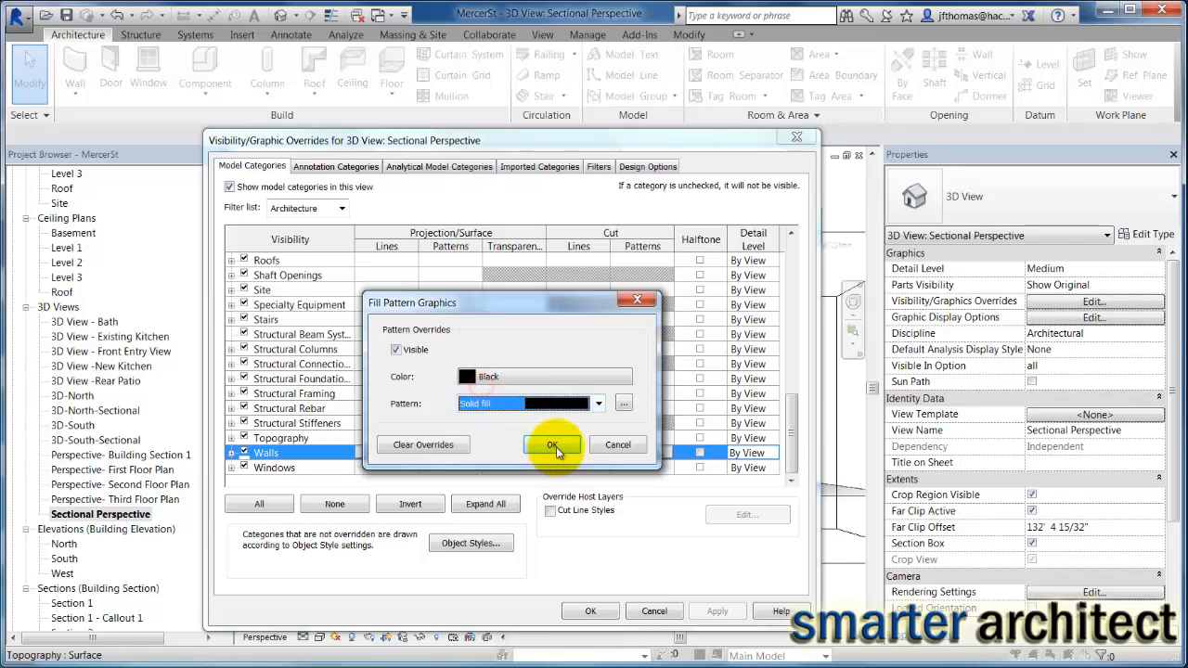
click(551, 444)
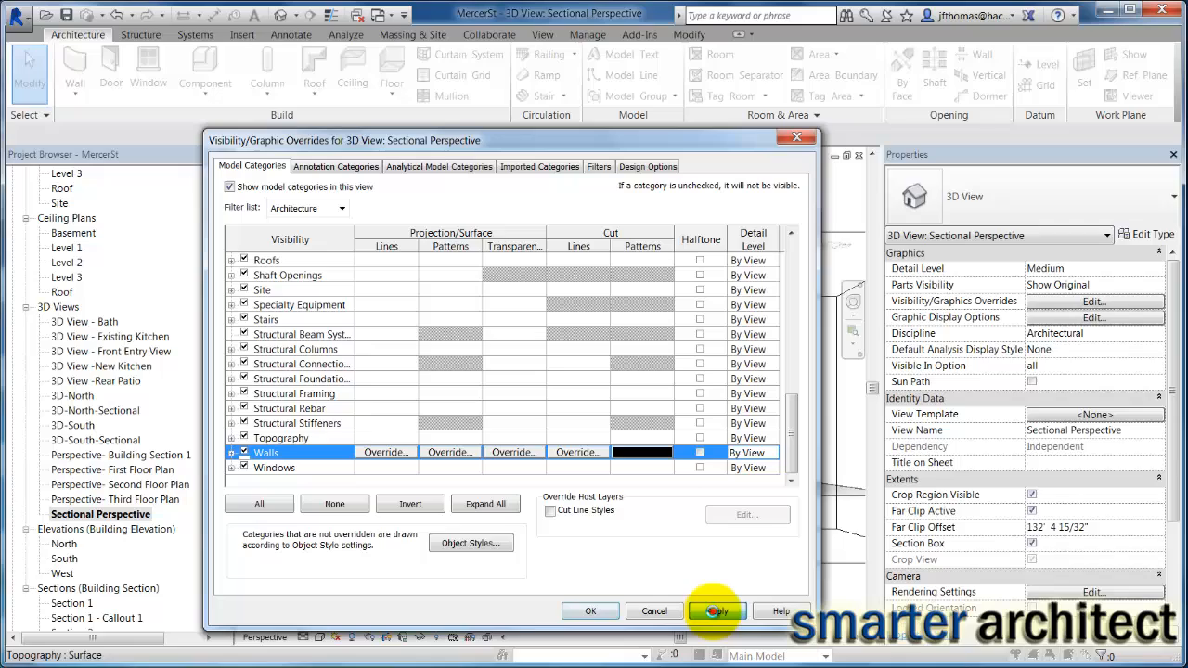
click(717, 610)
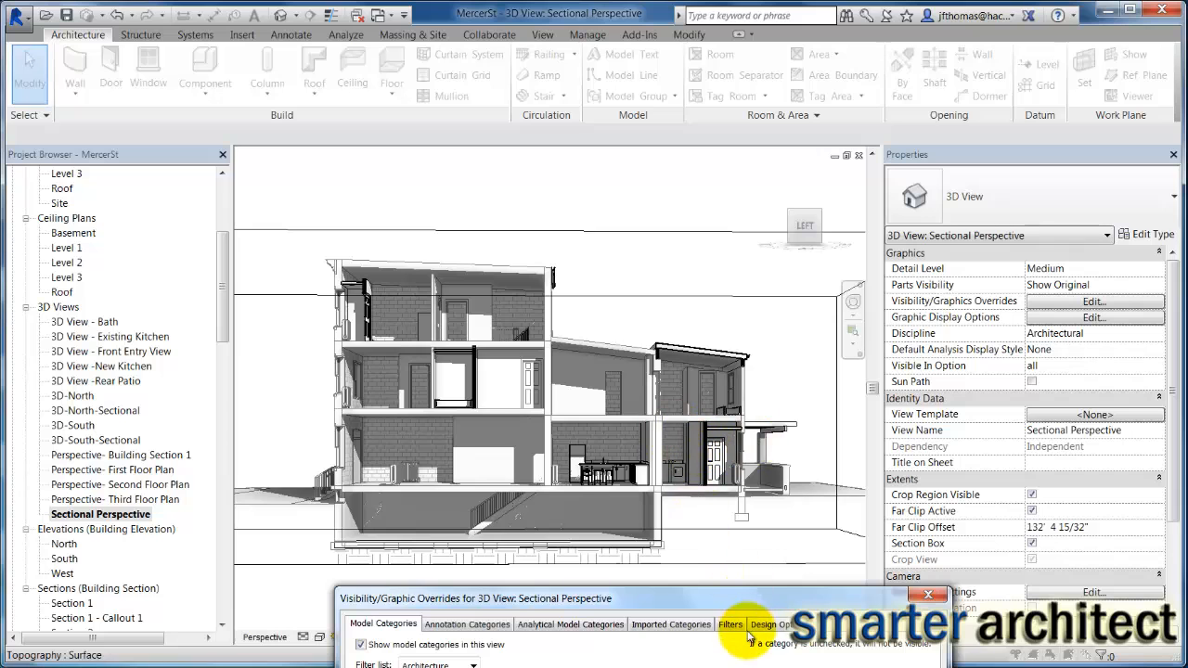
mouse_move(750, 610)
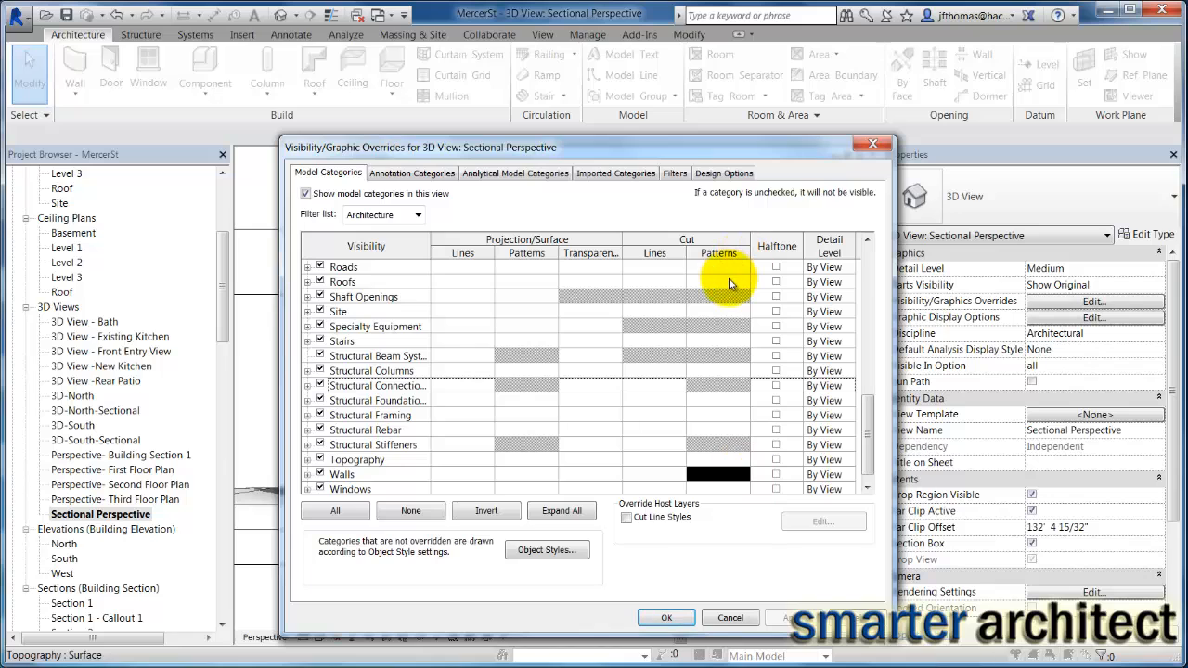
- Set the Roofs cut pattern colour to black
click(718, 281)
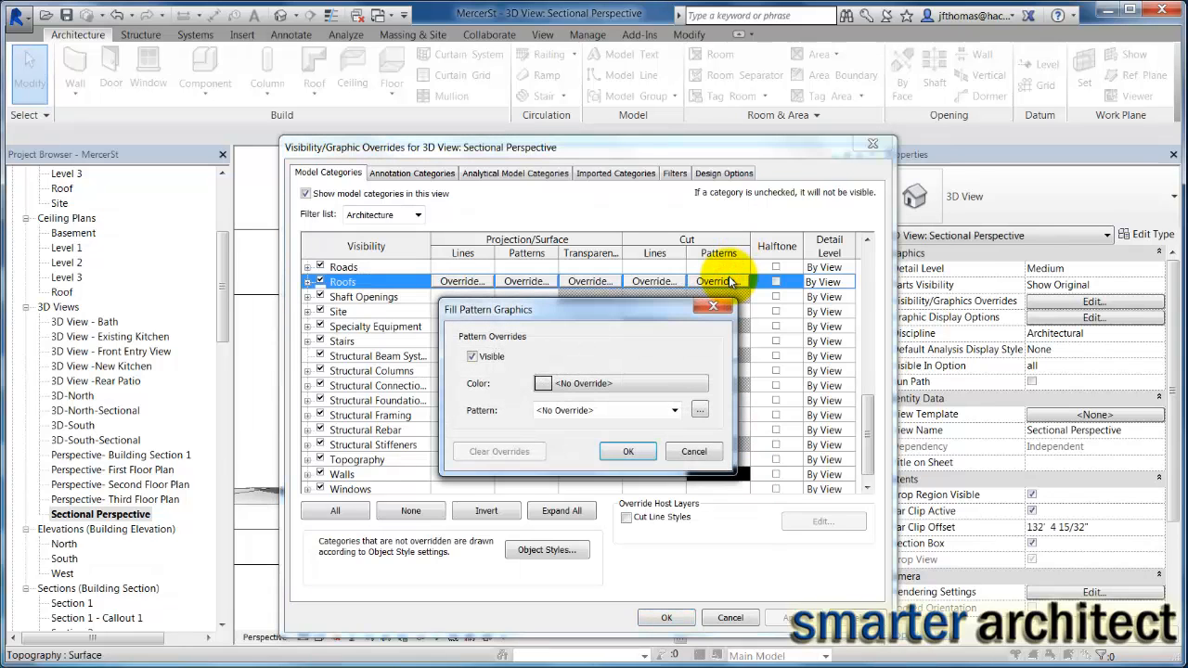
click(543, 383)
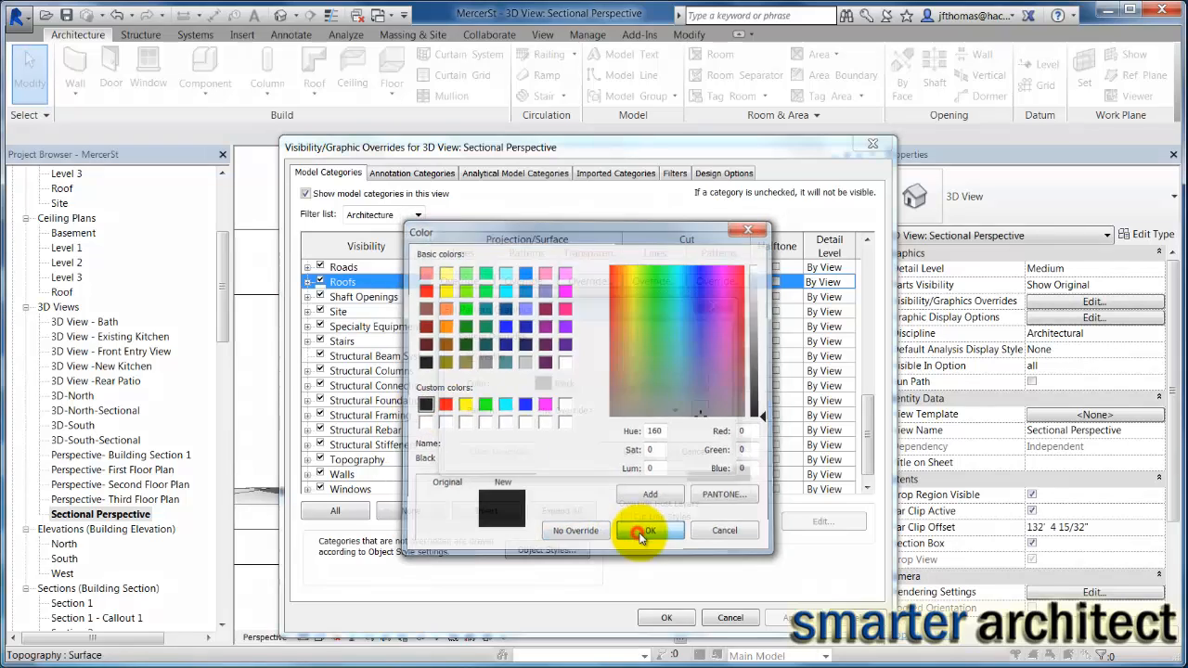
click(643, 530)
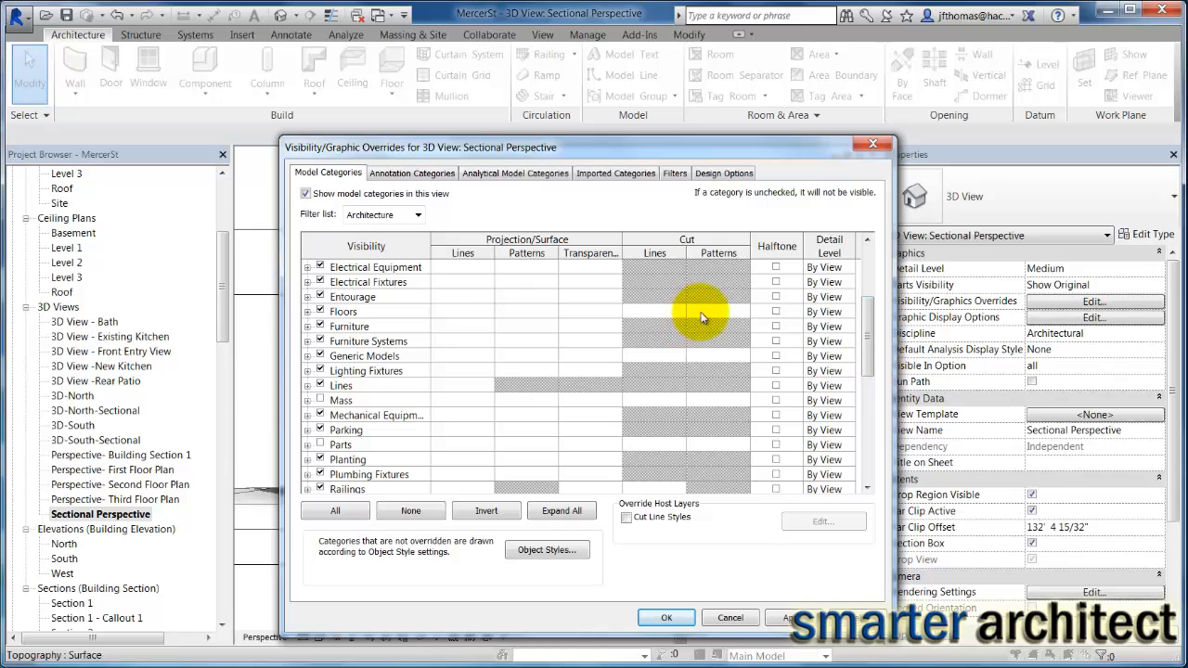
- Give Floors a black Solid fill cut pattern, close Visibility/Graphics, and clear the selection
click(718, 311)
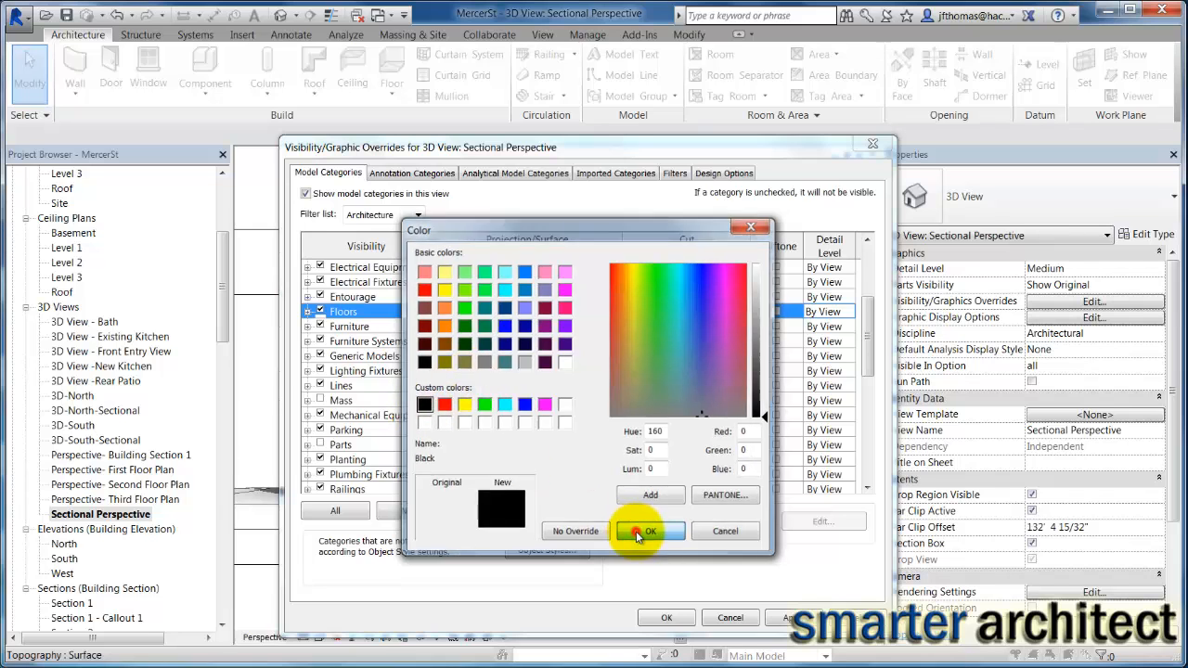
click(650, 531)
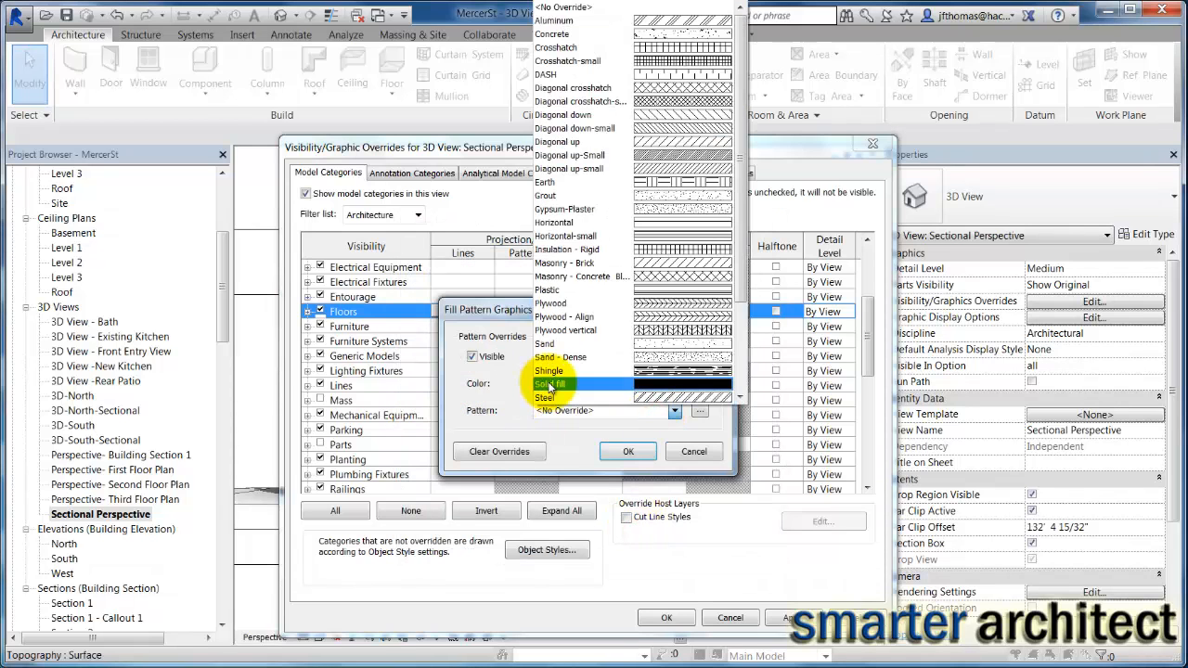
click(627, 451)
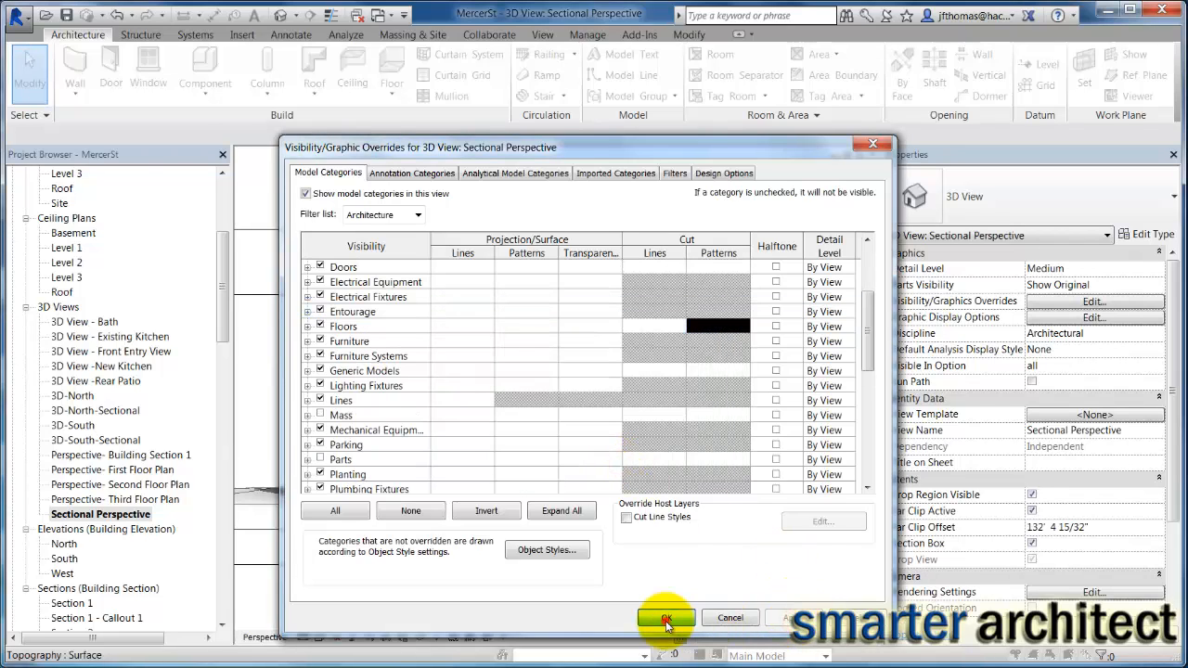
click(666, 617)
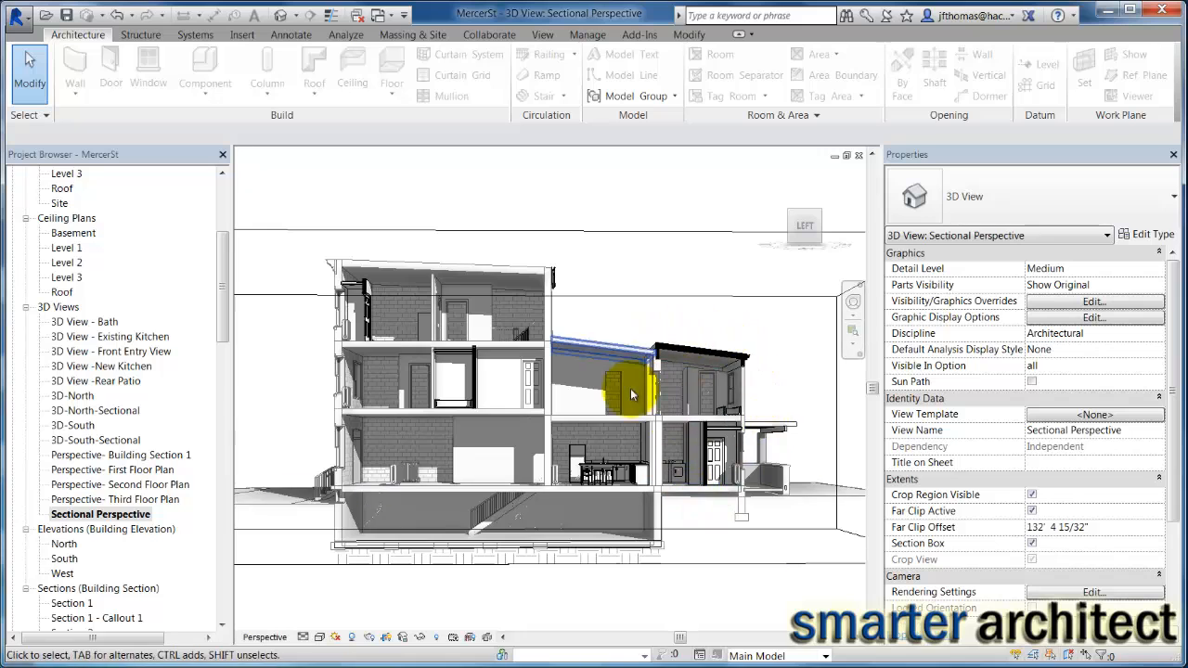
click(682, 380)
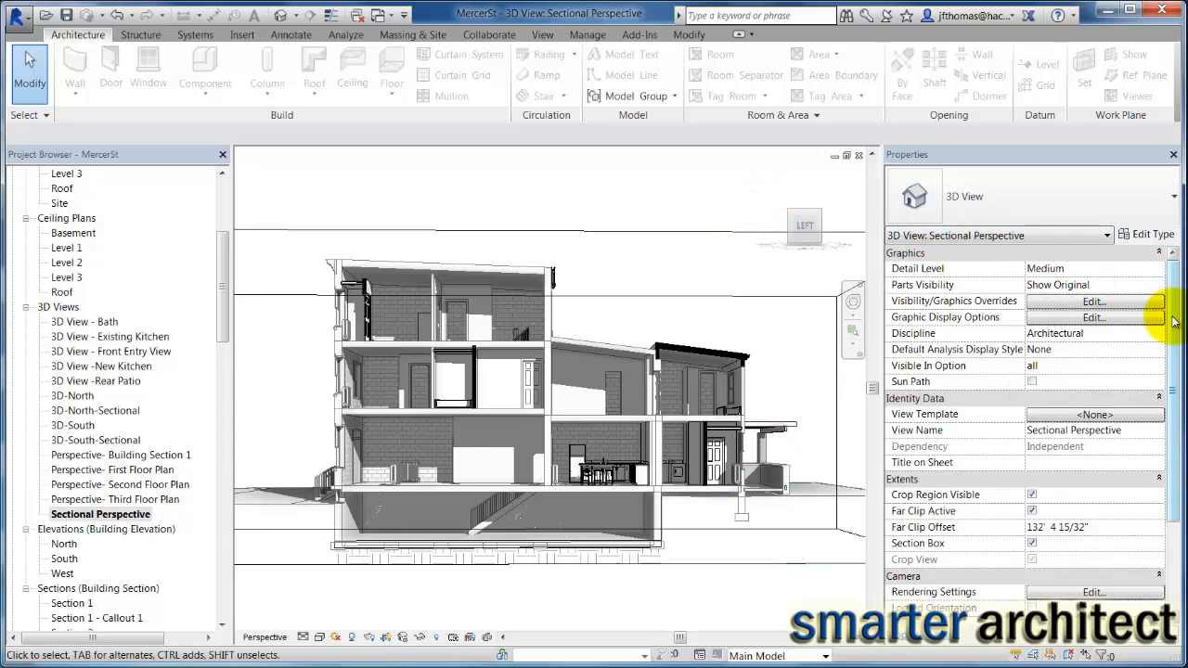
mouse_move(1173, 496)
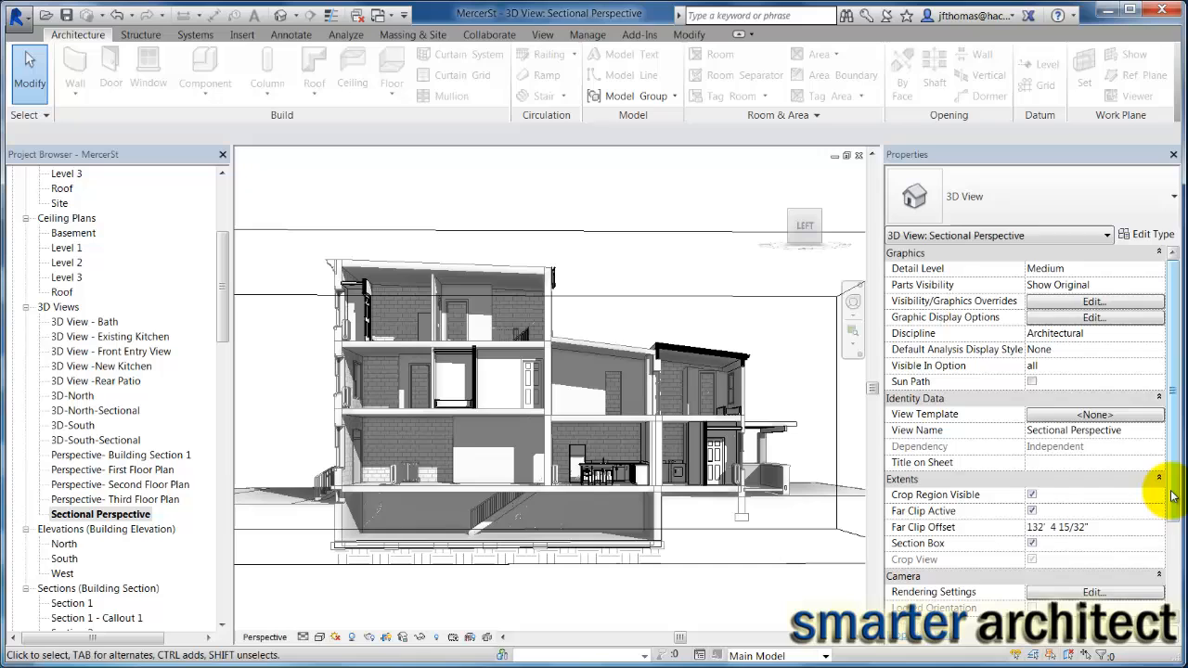
- Set the Phase Filter under Phasing to Show Complete-Rendered
scroll(down, 3)
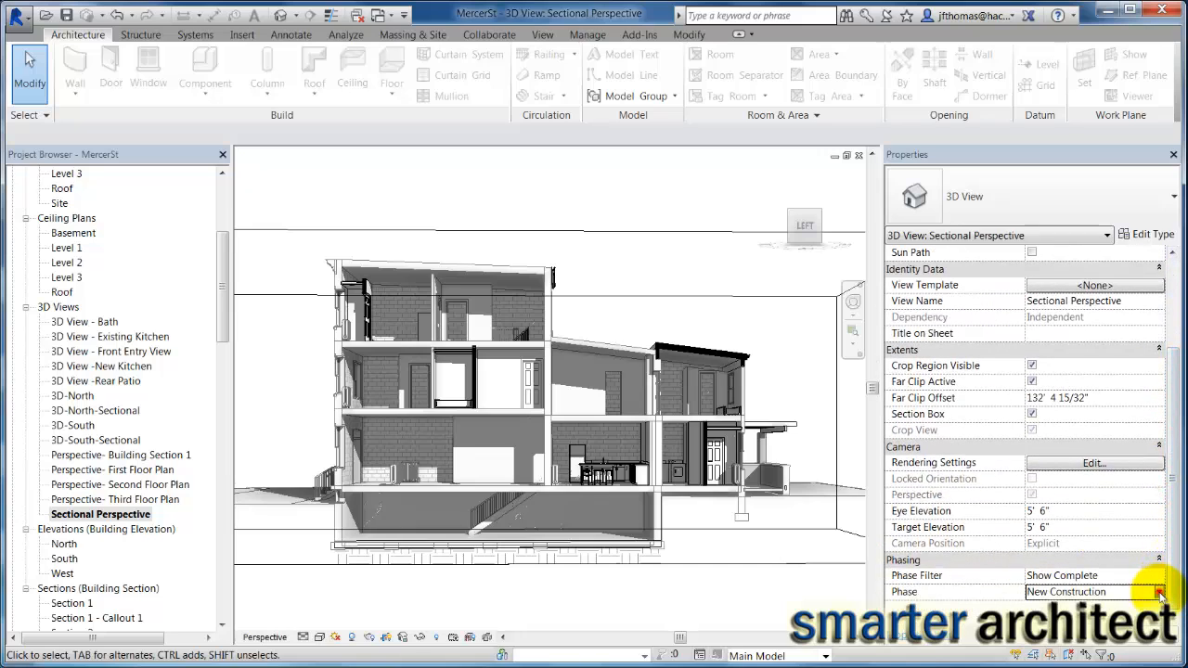
click(1158, 576)
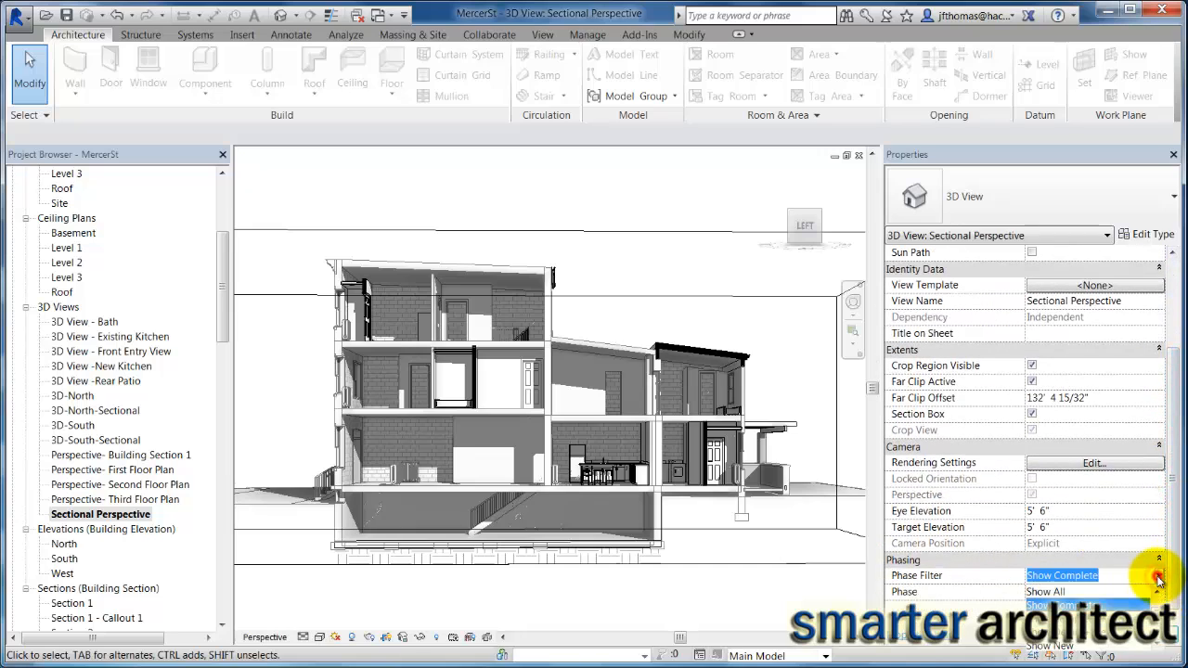
click(1063, 575)
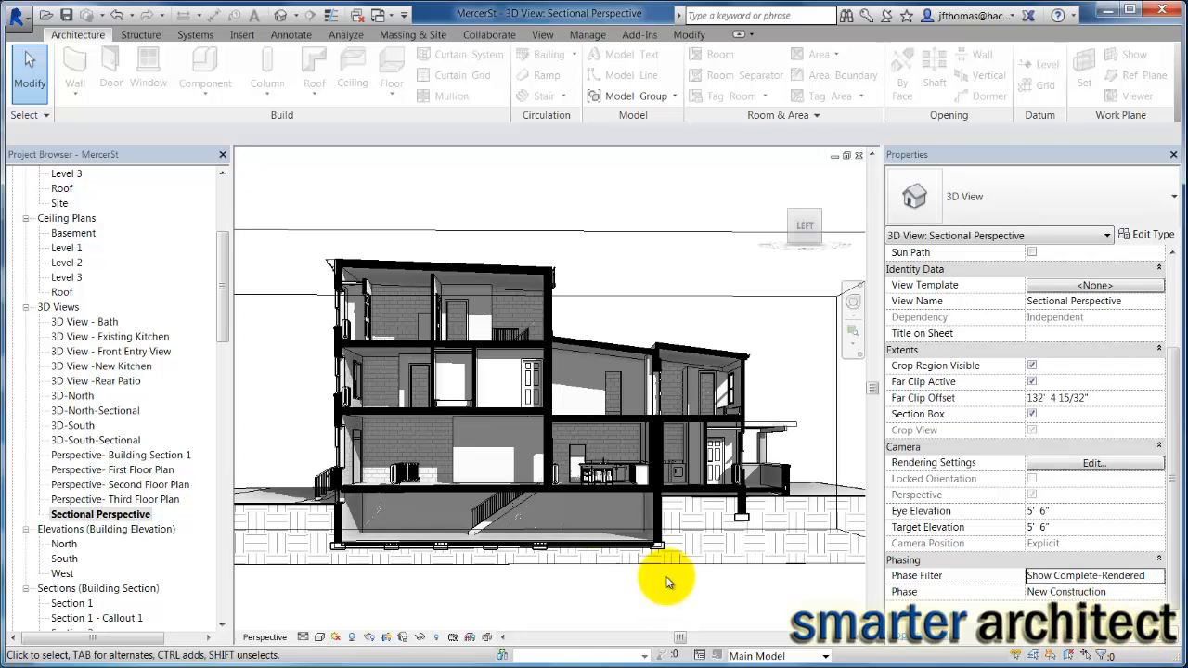
mouse_move(464, 399)
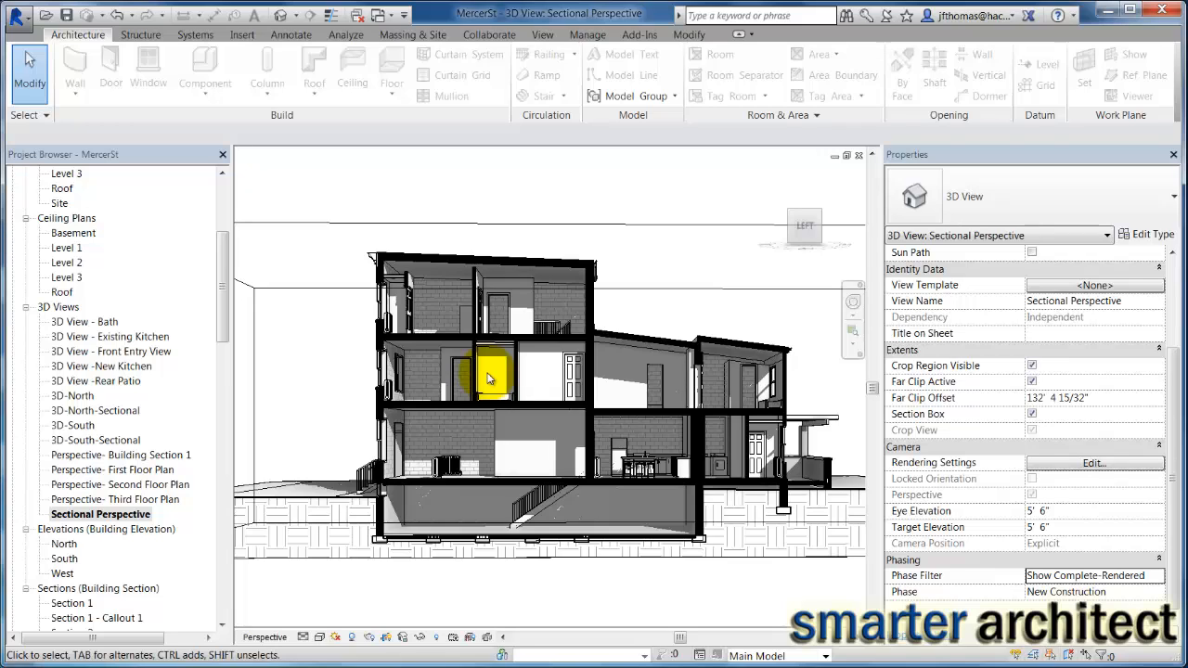
mouse_move(663, 395)
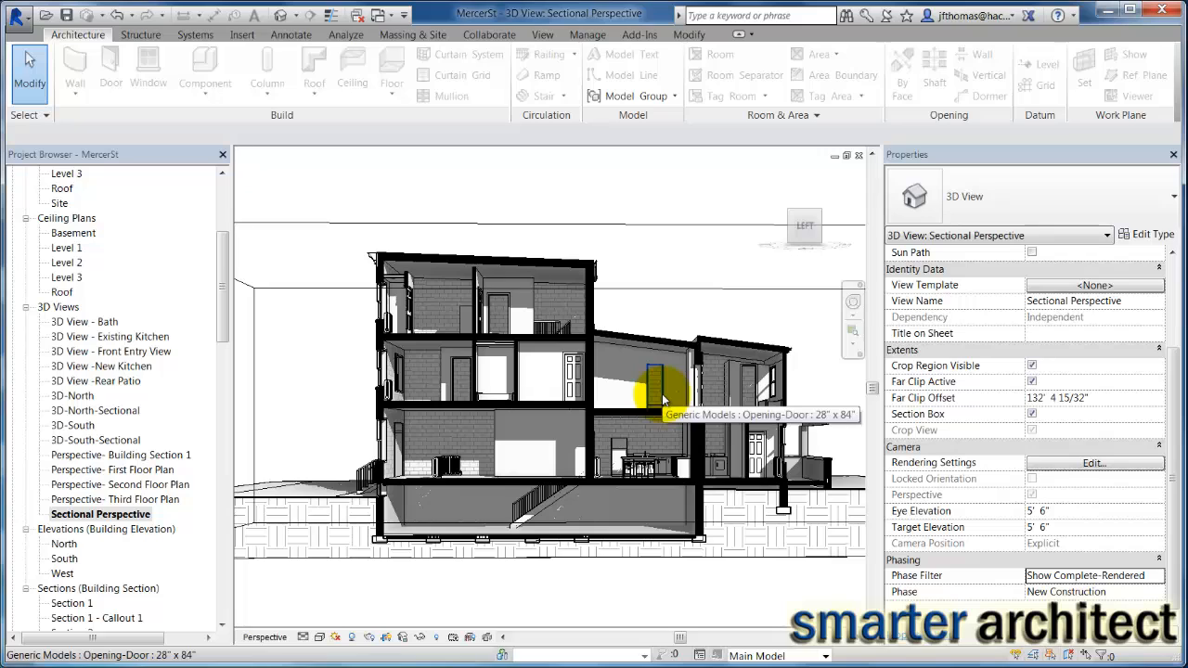